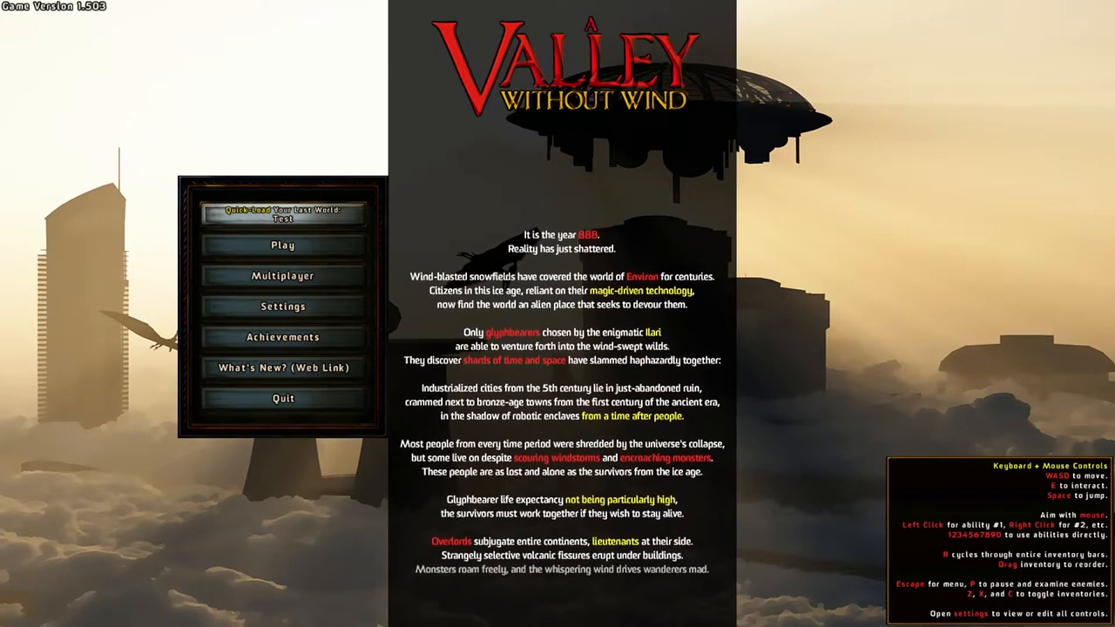
# Step: Glance at the settings without changes, then bring up the world choices menu
pyautogui.scroll(-3)
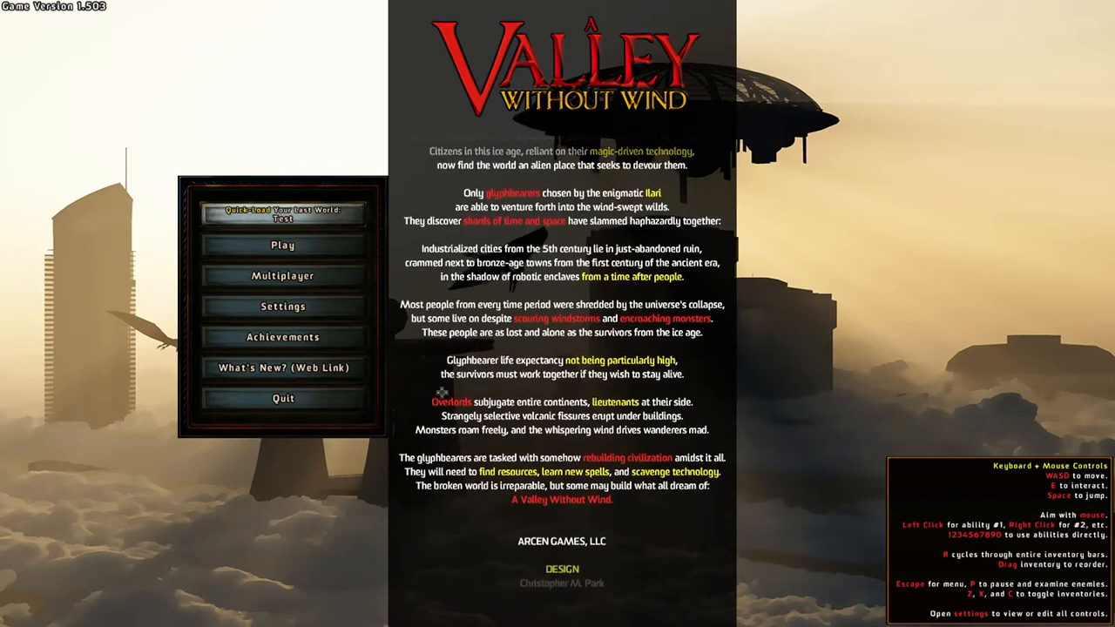
pyautogui.click(284, 305)
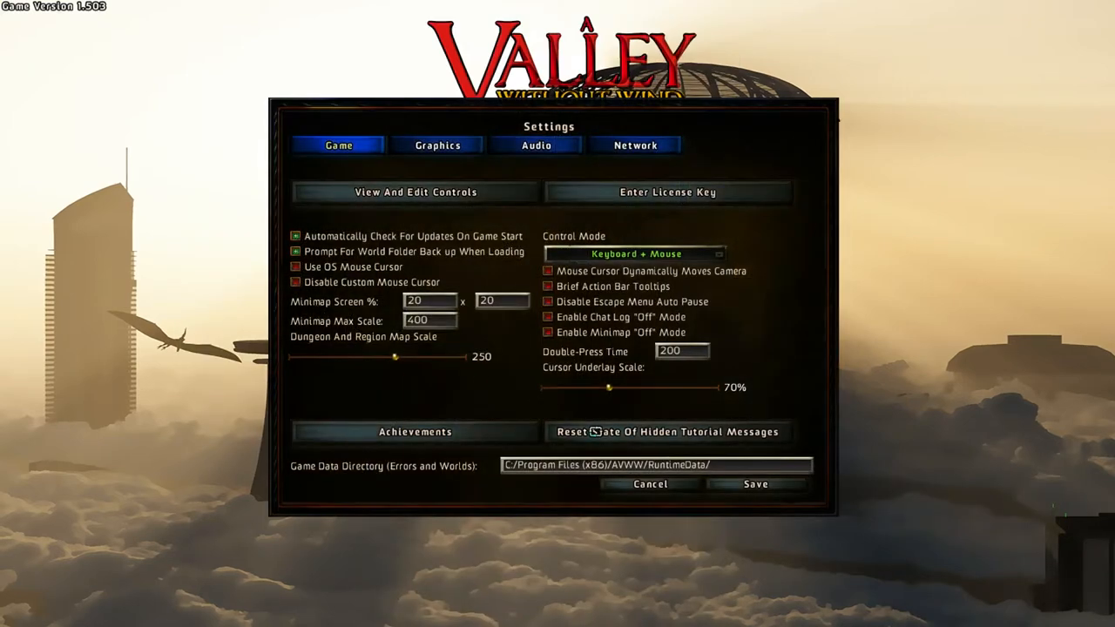
pyautogui.click(649, 483)
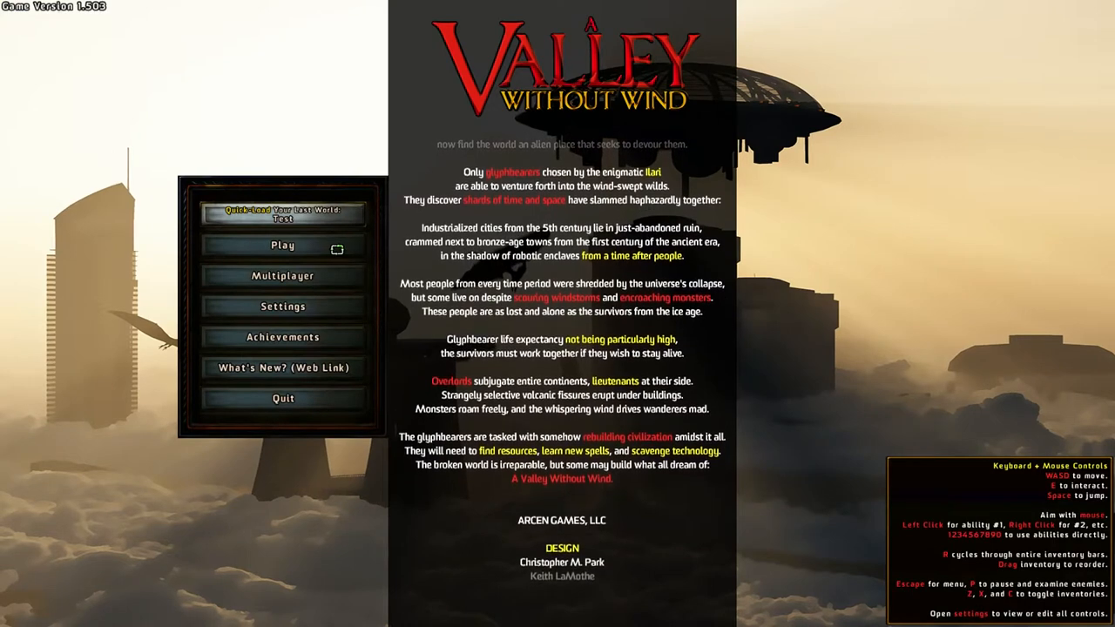
pyautogui.click(282, 245)
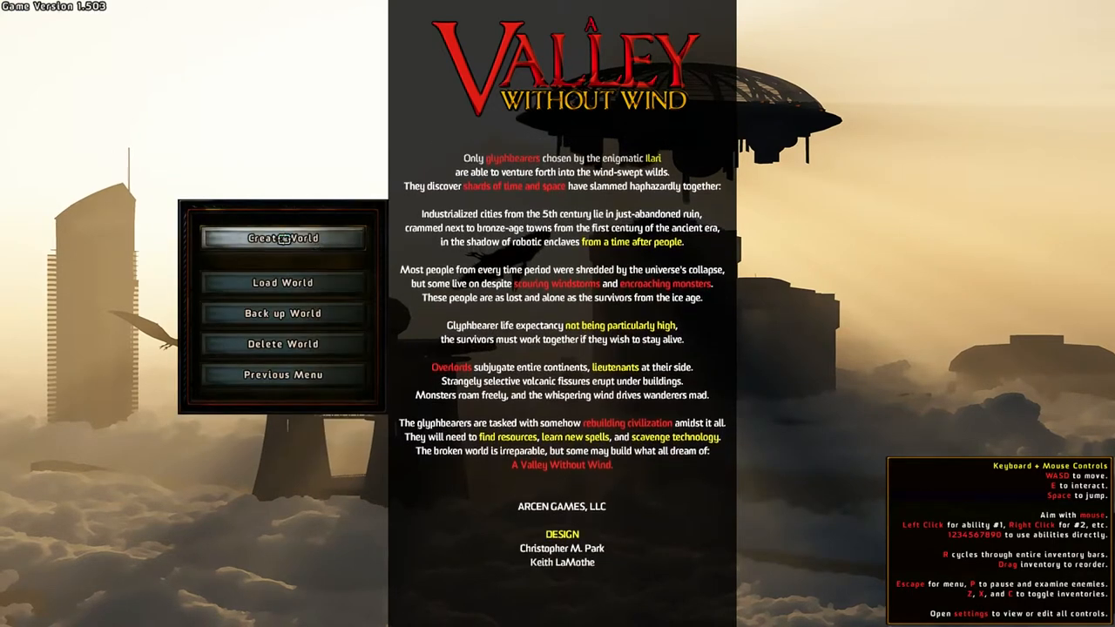
# Step: Begin a new world and name it 'Verdonis'
pyautogui.click(283, 237)
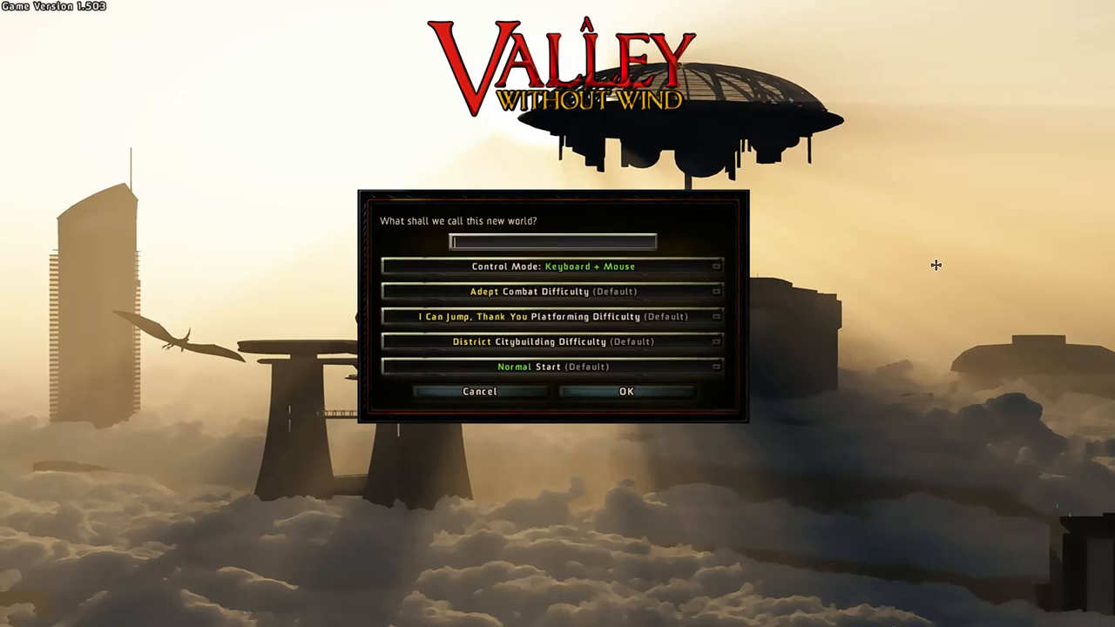
pyautogui.write('Verd')
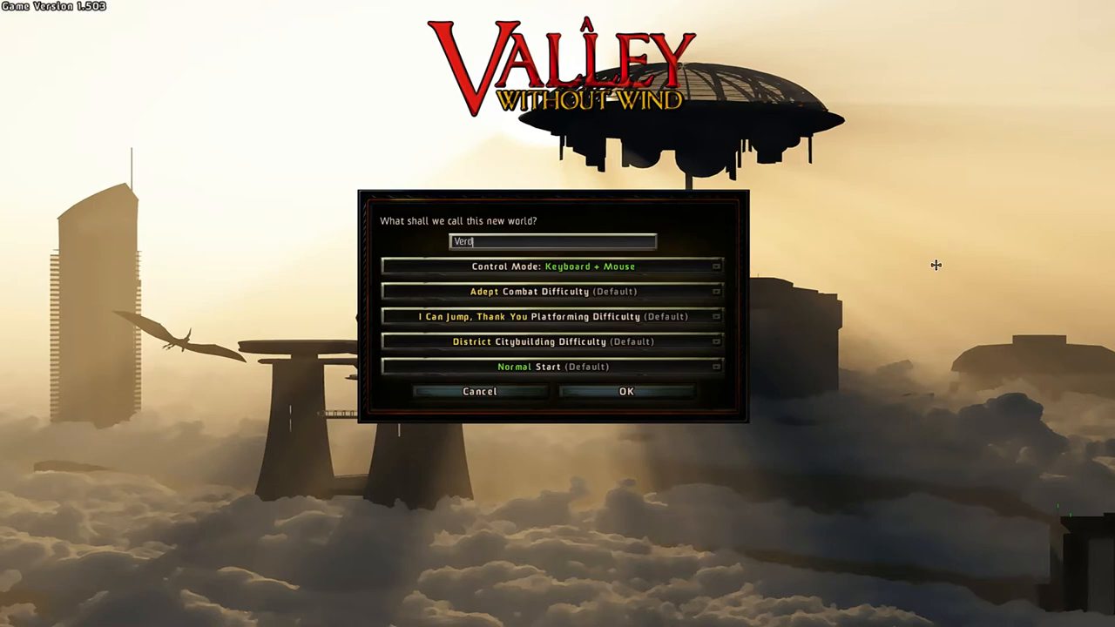
pyautogui.write('onis')
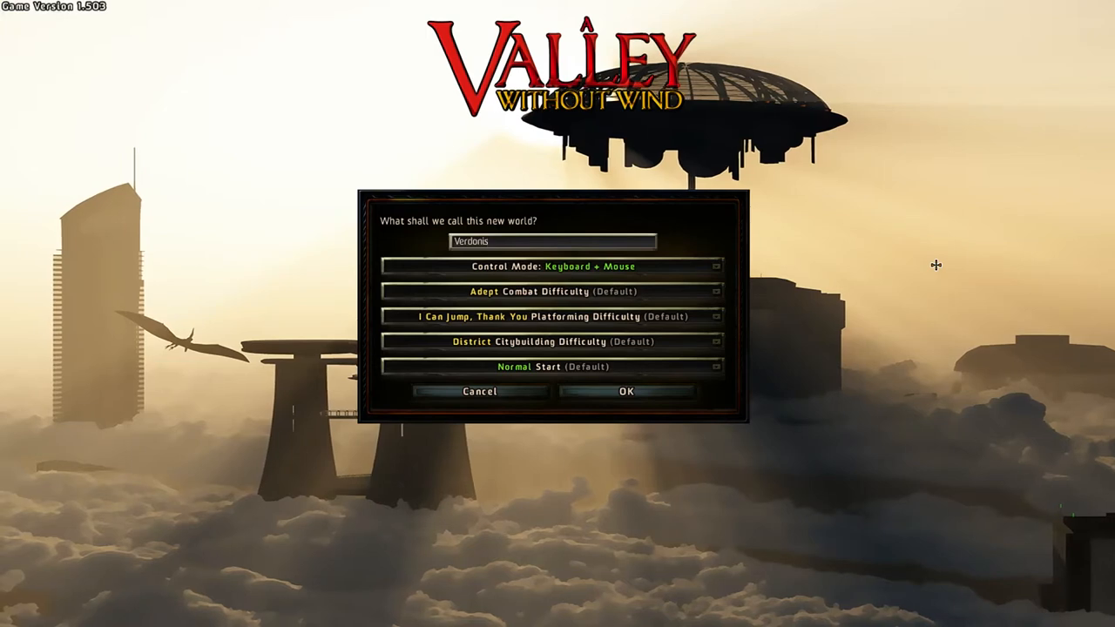
pyautogui.moveTo(619, 430)
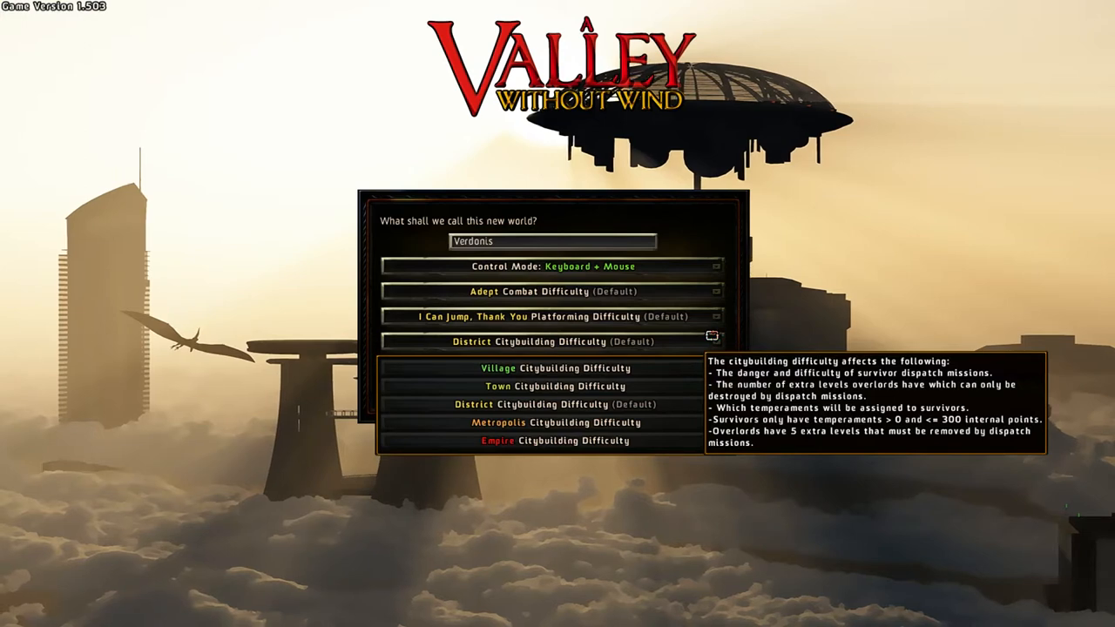
pyautogui.moveTo(479, 426)
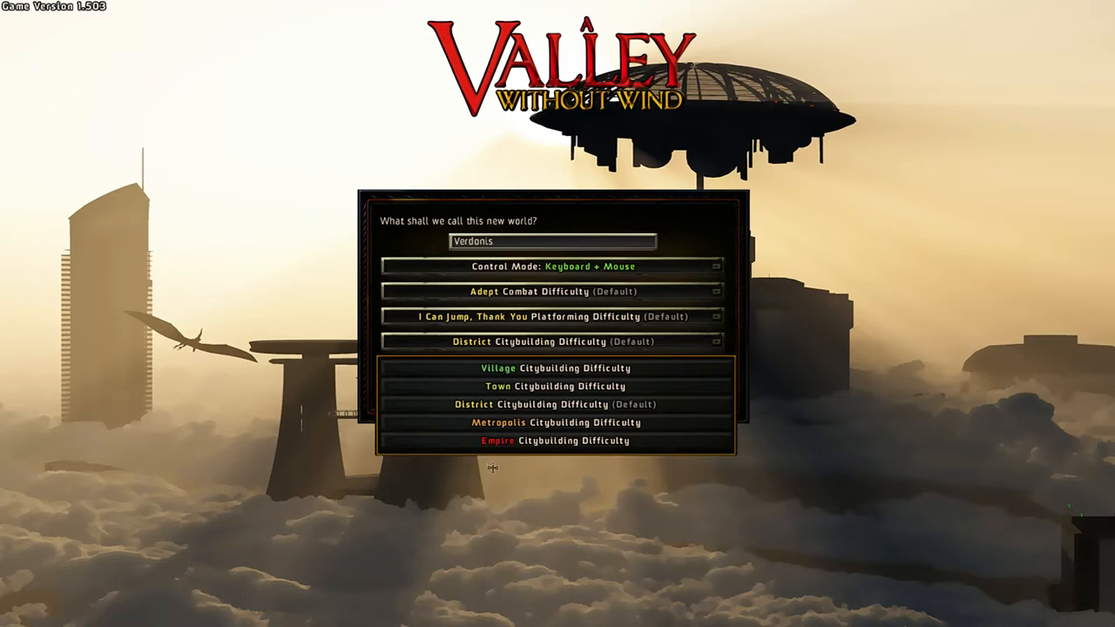
pyautogui.click(553, 316)
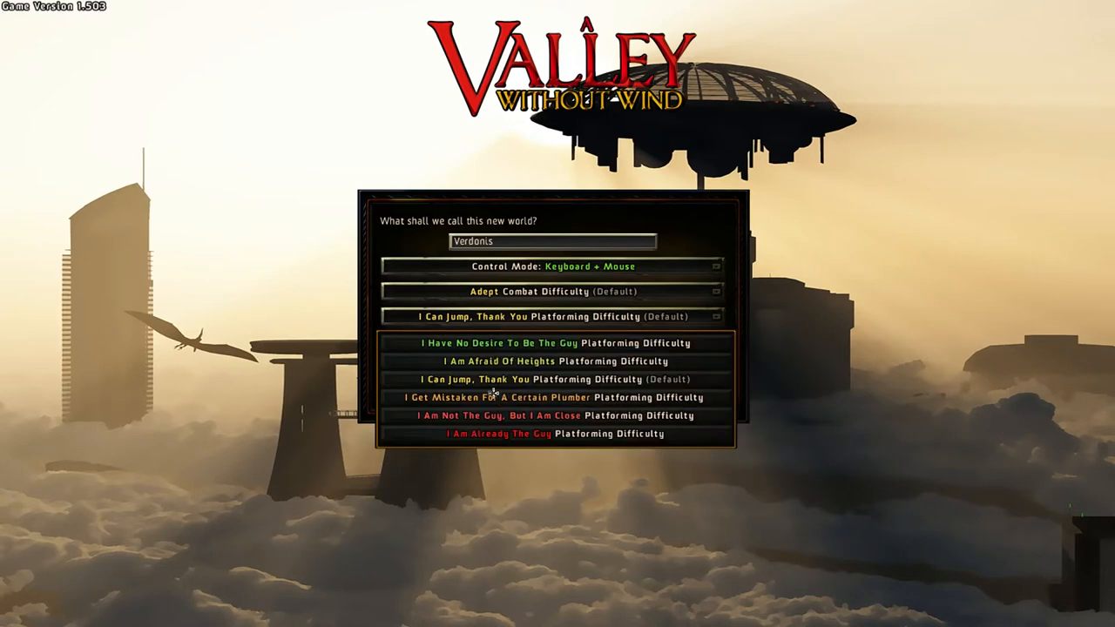
pyautogui.click(554, 379)
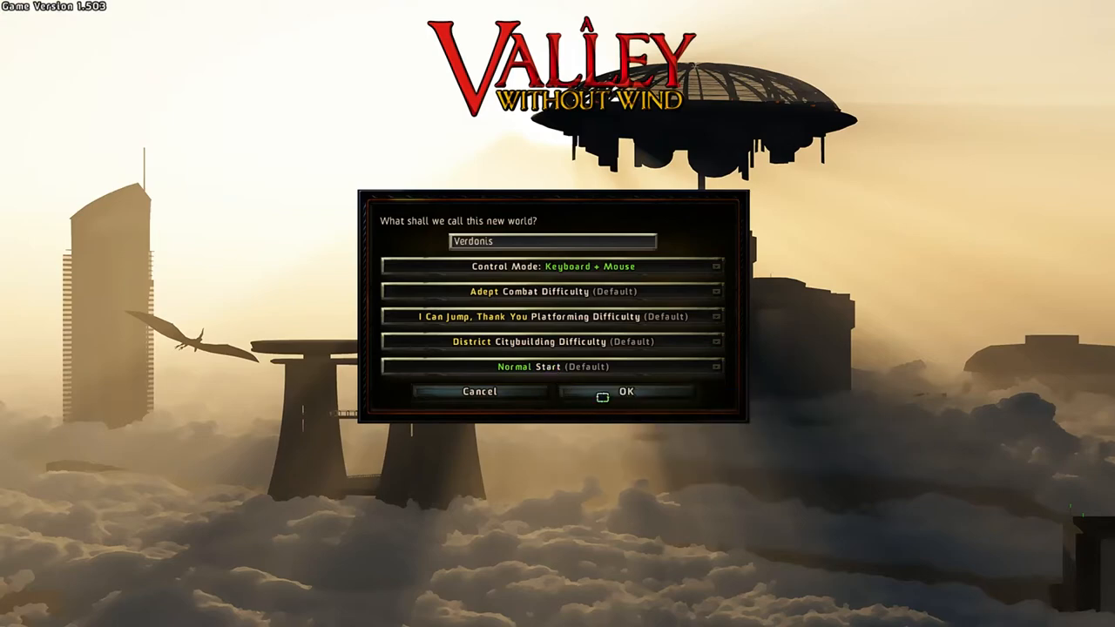
# Step: Create the world, then reroll the offered heroes eight times for fresh candidates
pyautogui.click(625, 391)
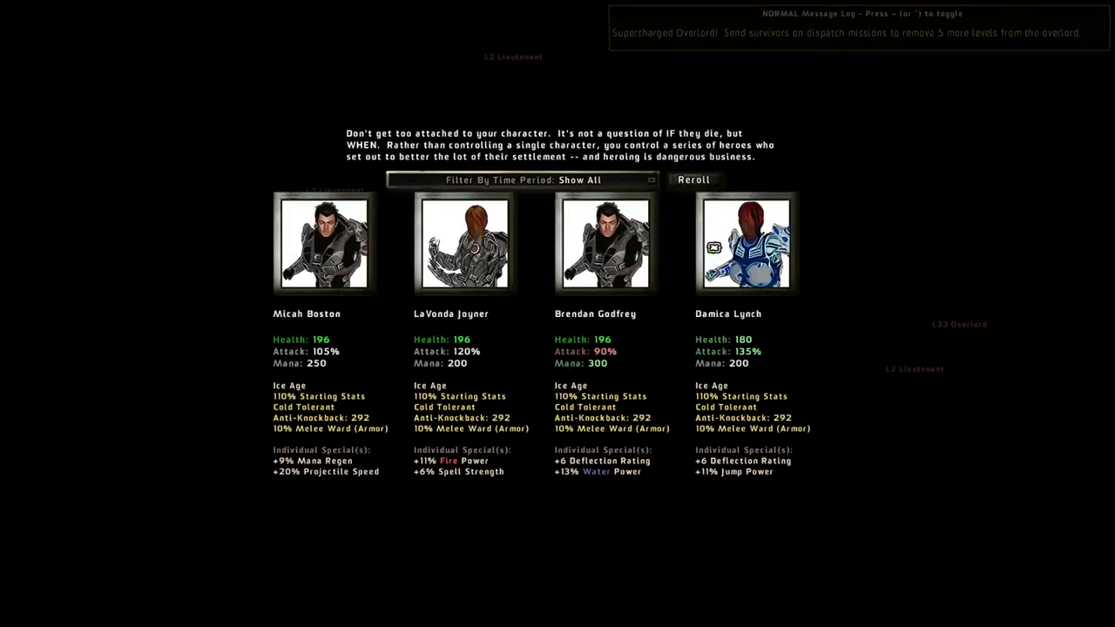
pyautogui.click(693, 179)
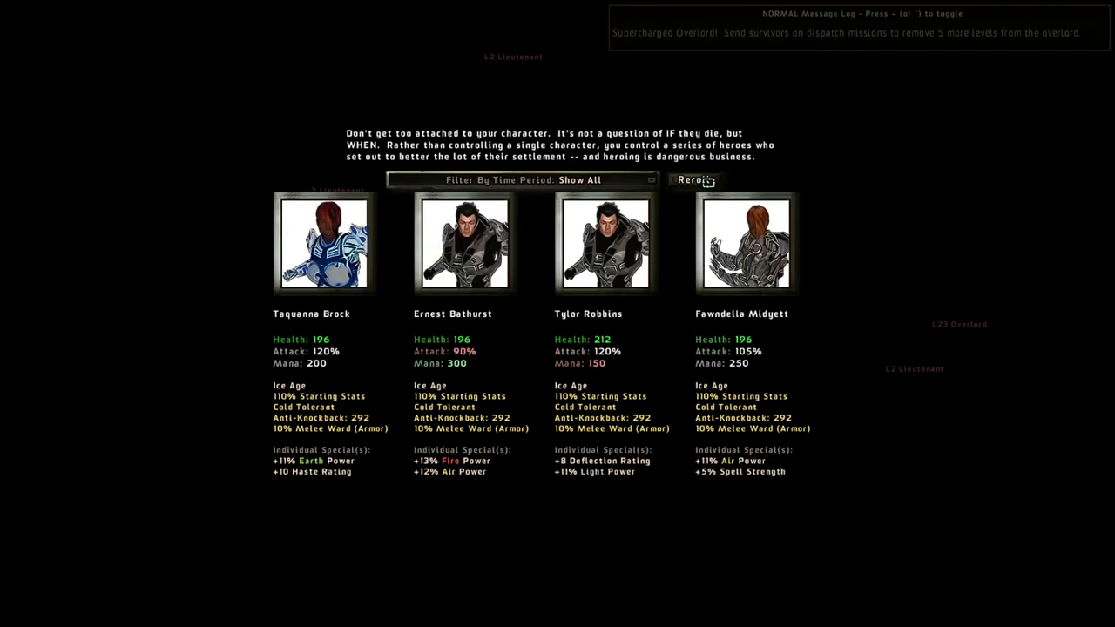
pyautogui.click(690, 181)
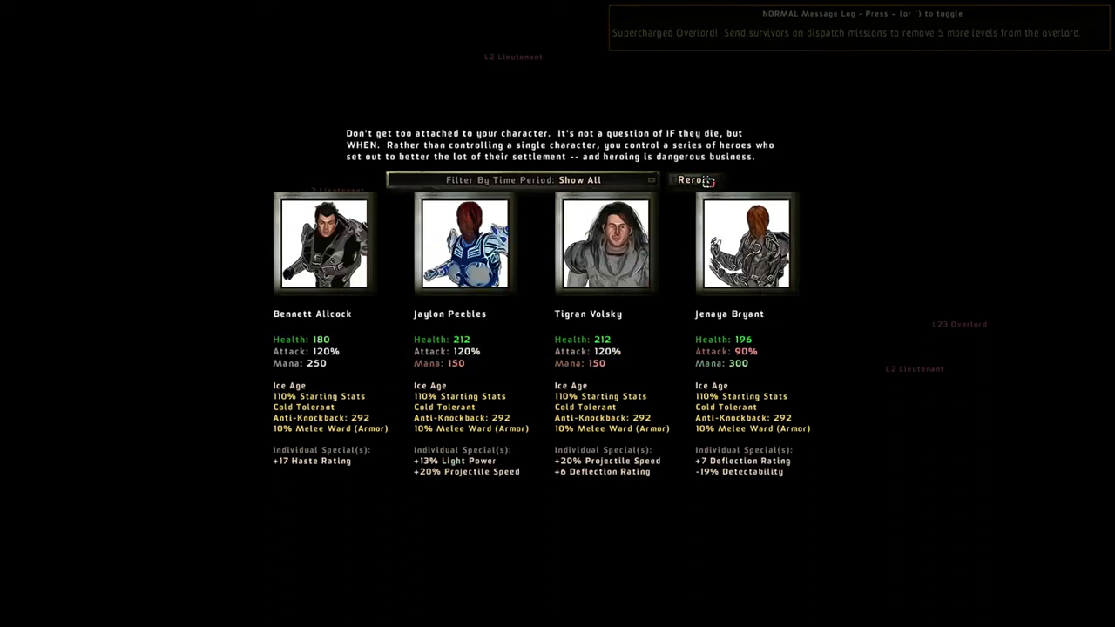
pyautogui.click(692, 180)
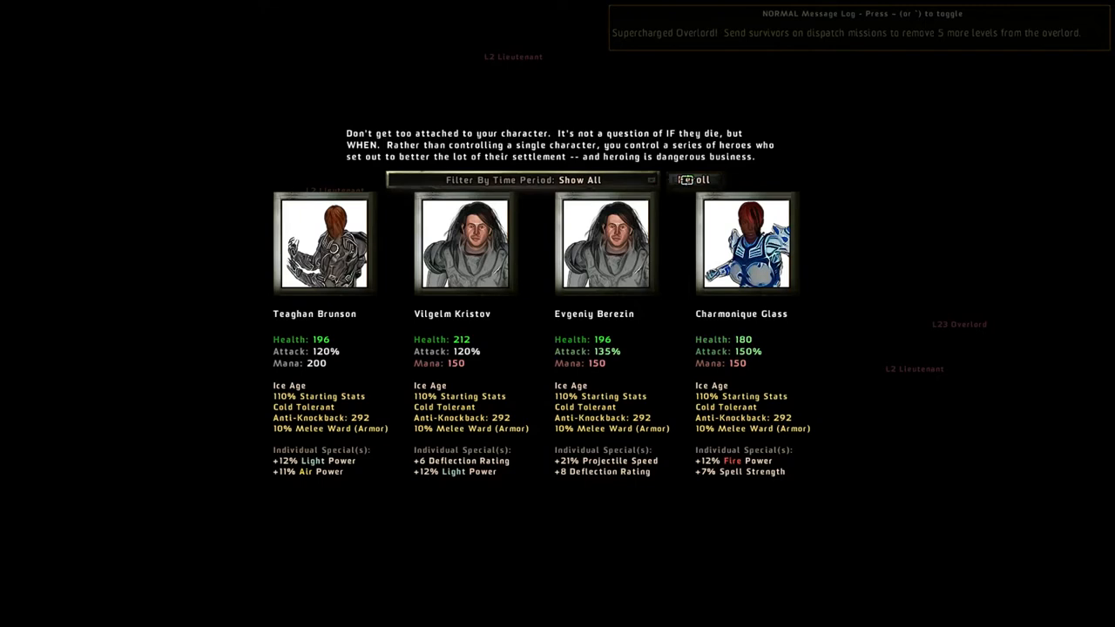
pyautogui.click(697, 179)
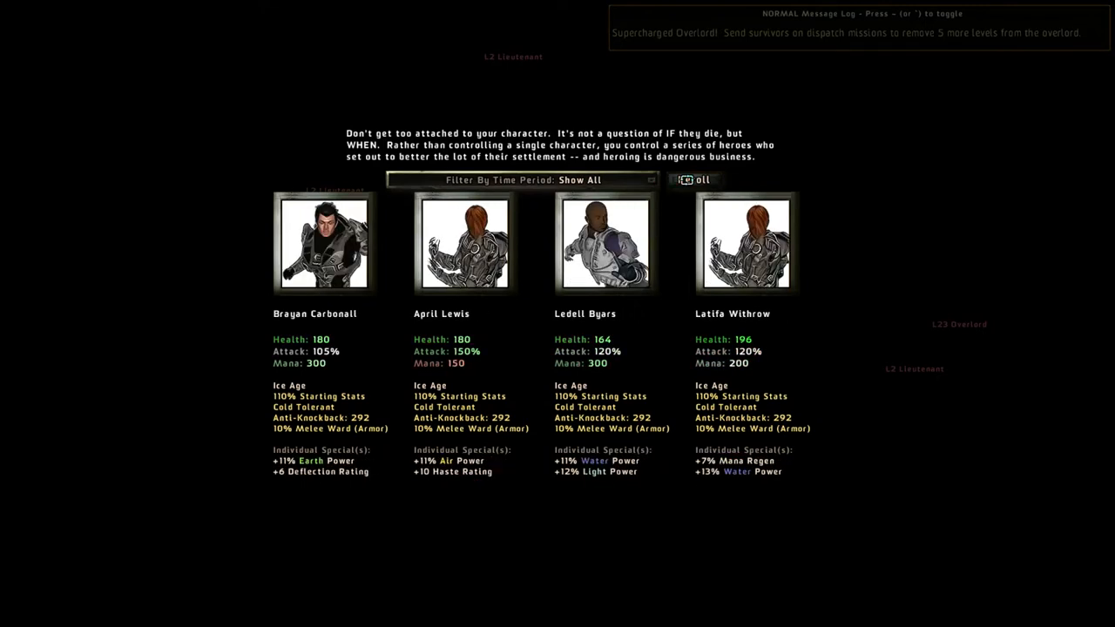
pyautogui.click(694, 179)
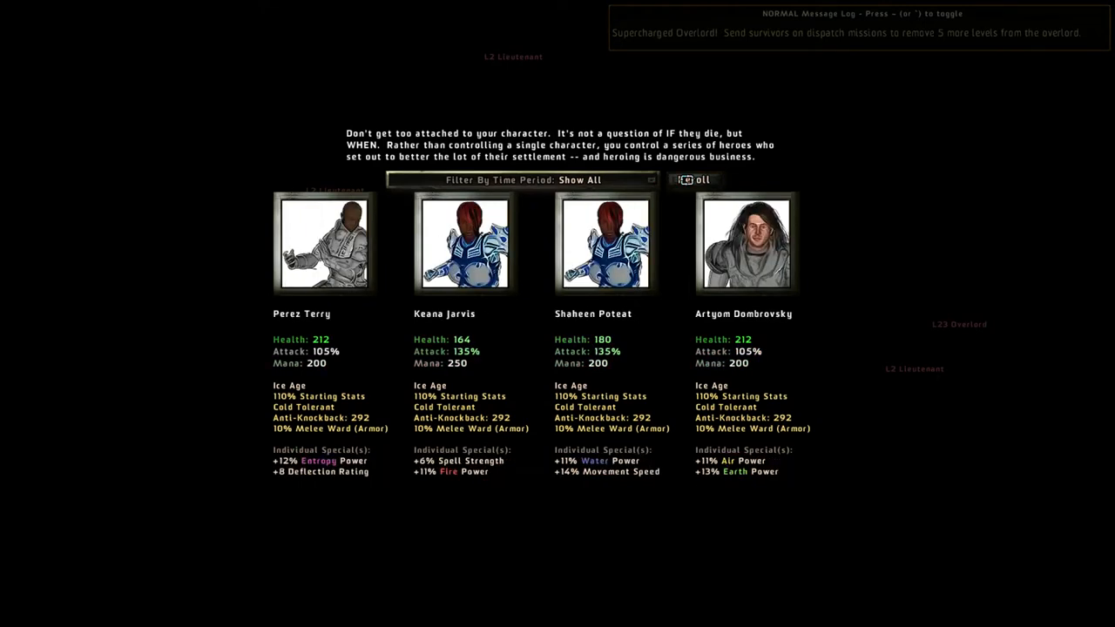
pyautogui.click(694, 179)
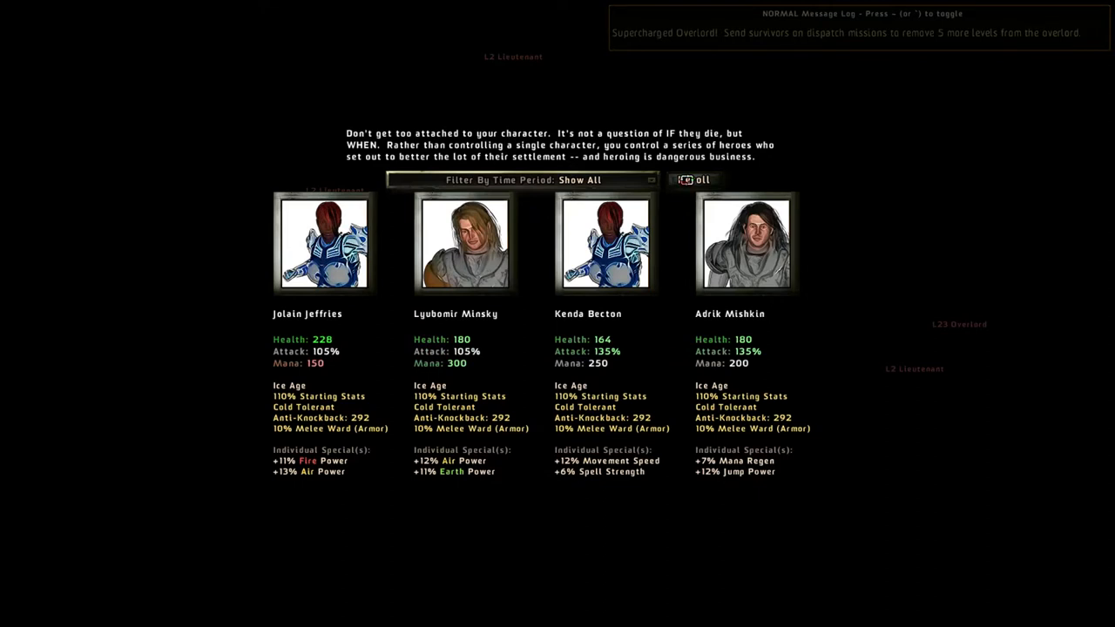
pyautogui.click(694, 180)
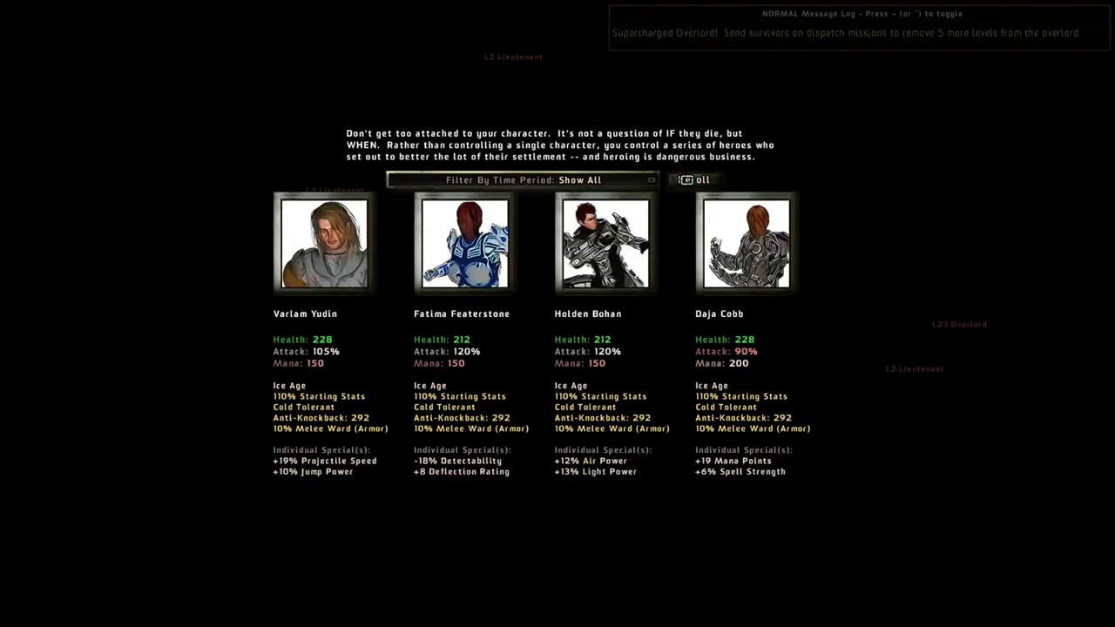
pyautogui.click(695, 180)
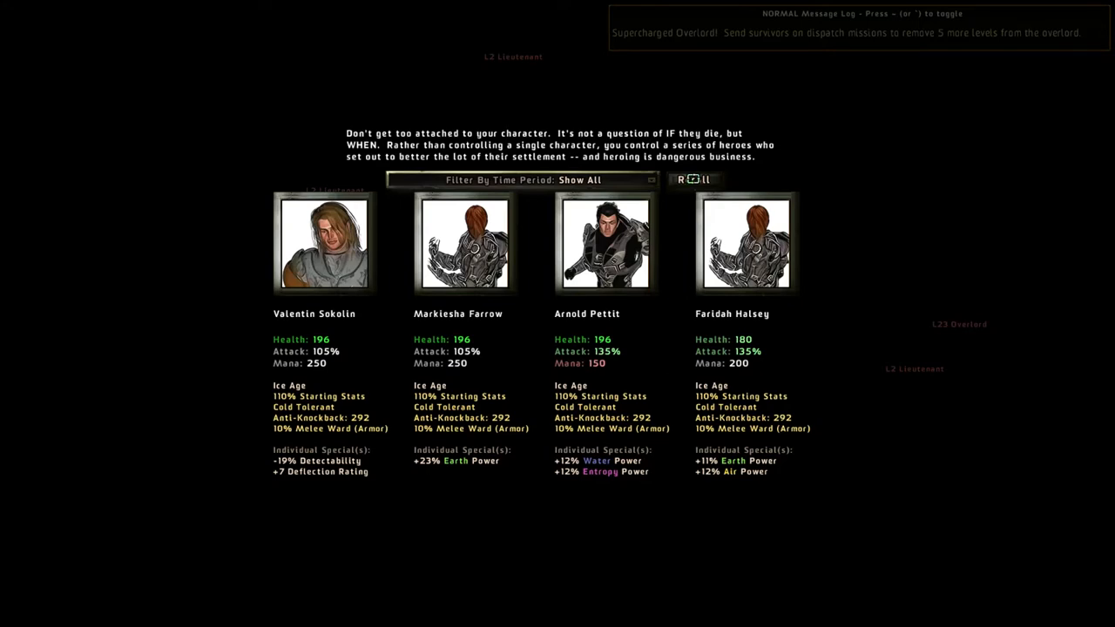
# Step: Pick the fourth hero, Faridah Halsey, and enter the Verdonis world
pyautogui.click(744, 241)
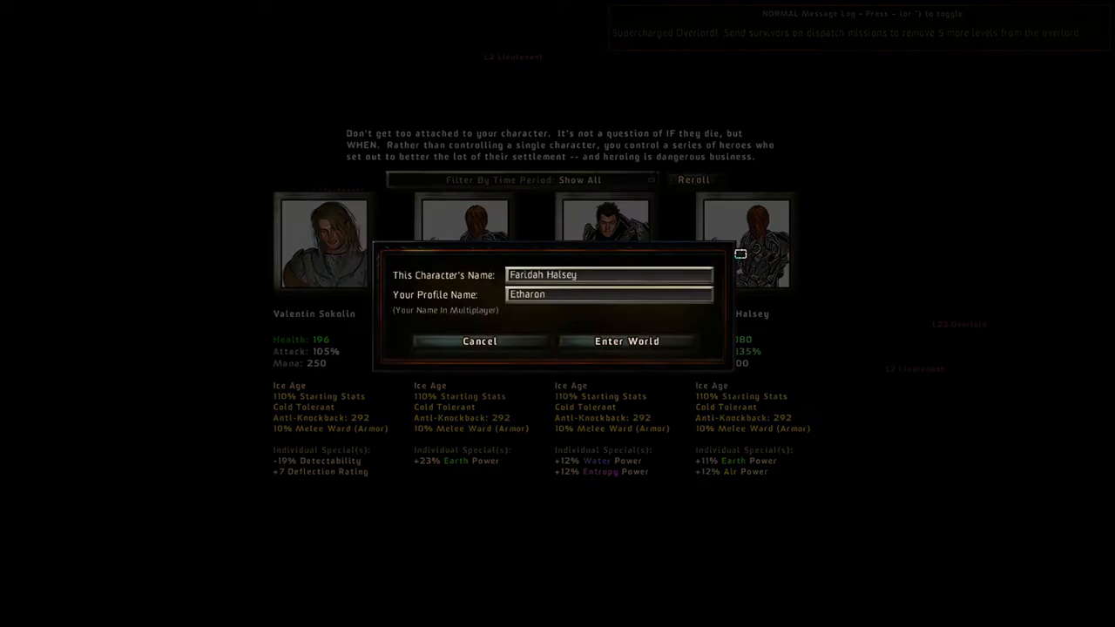
pyautogui.moveTo(579, 366)
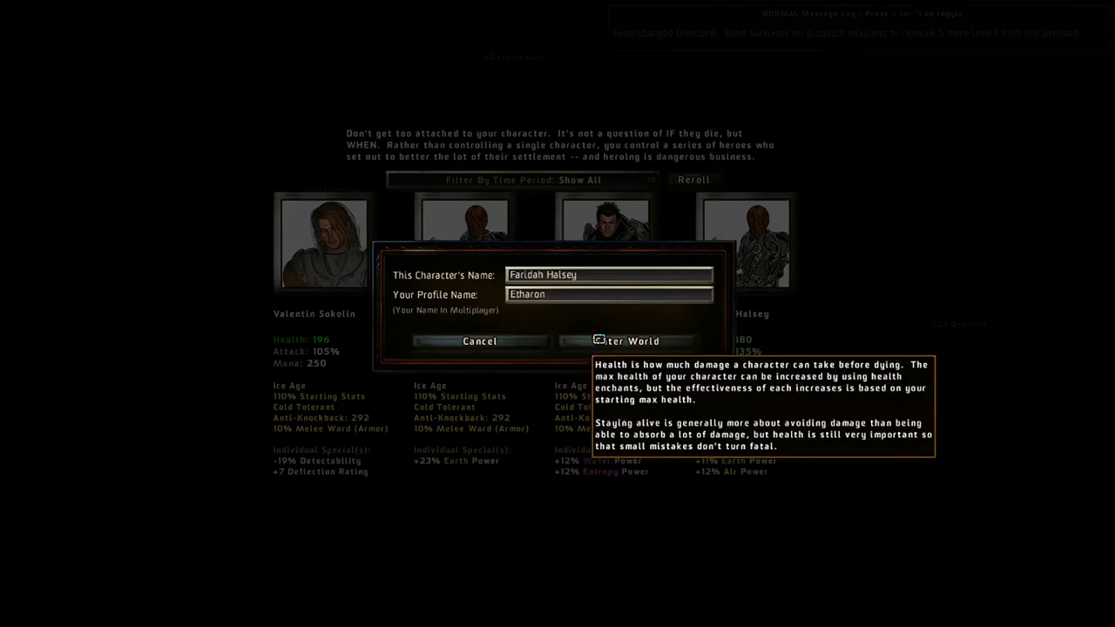
pyautogui.click(627, 340)
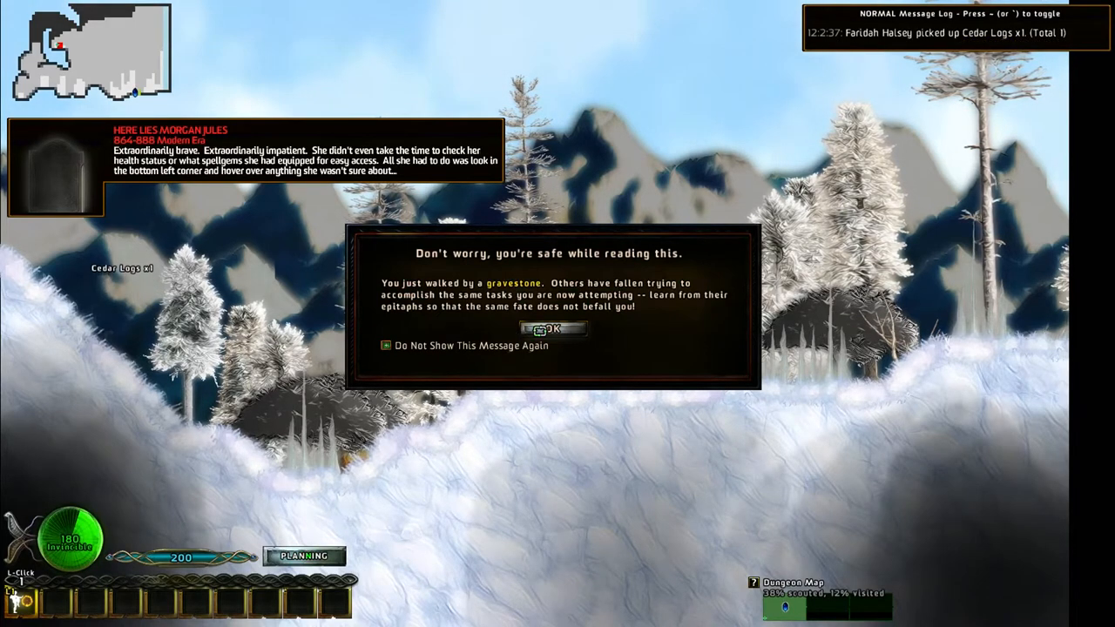
# Step: Close the gravestone tip beside Morgan Jules's grave
pyautogui.click(554, 329)
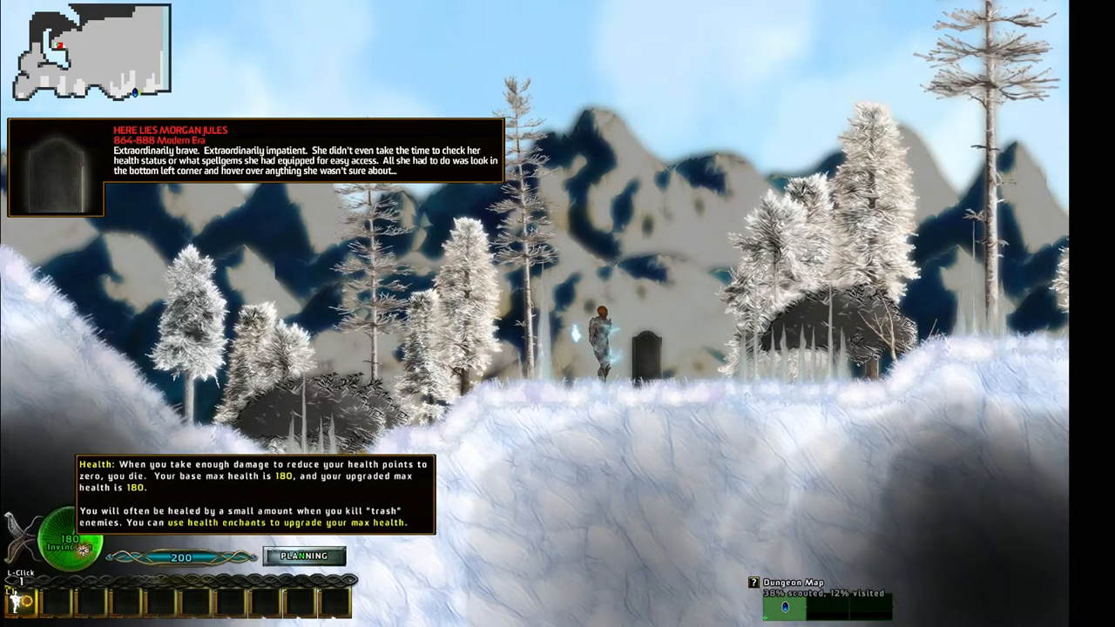
pyautogui.moveTo(35, 602)
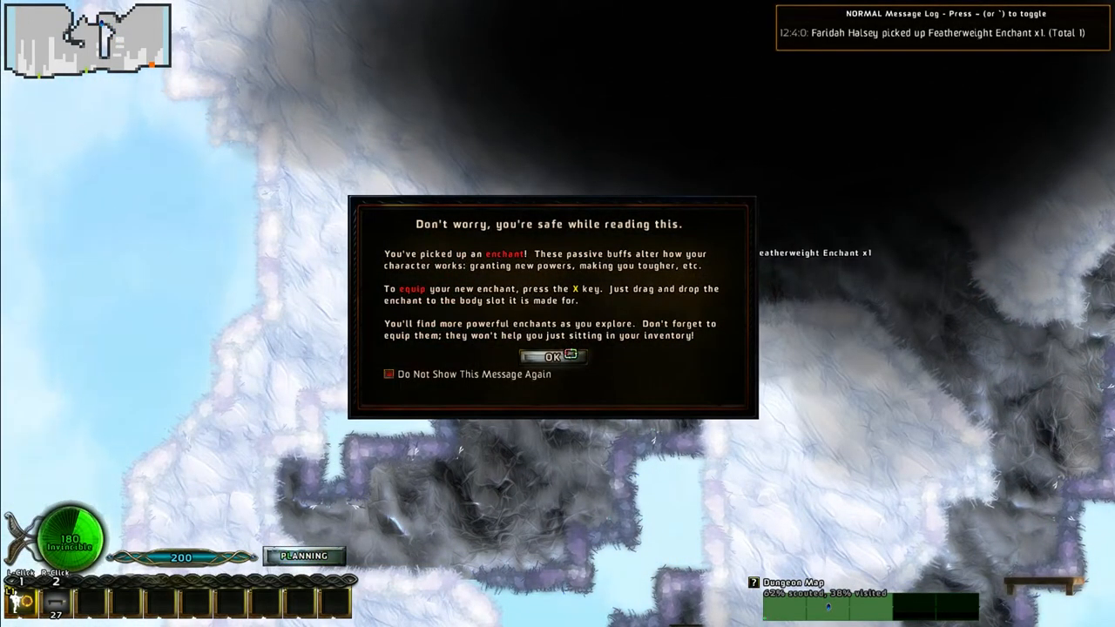
# Step: Close the Featherweight Enchant tip message
pyautogui.click(547, 357)
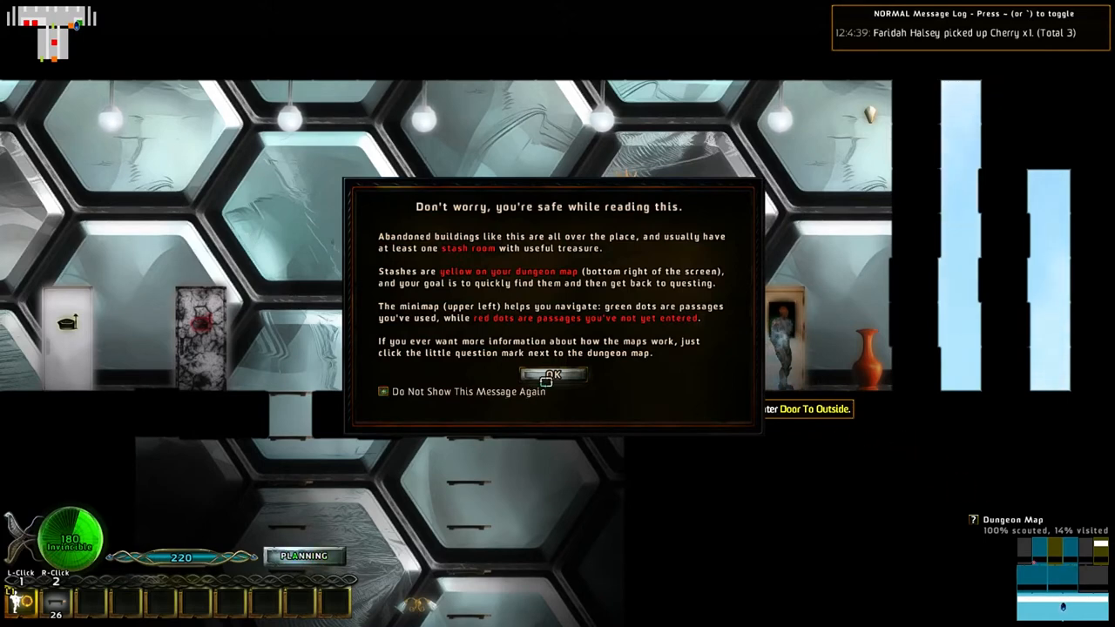
# Step: Close the stash-room tip and pass through Living Room #5 into the Warp Gate
pyautogui.click(553, 374)
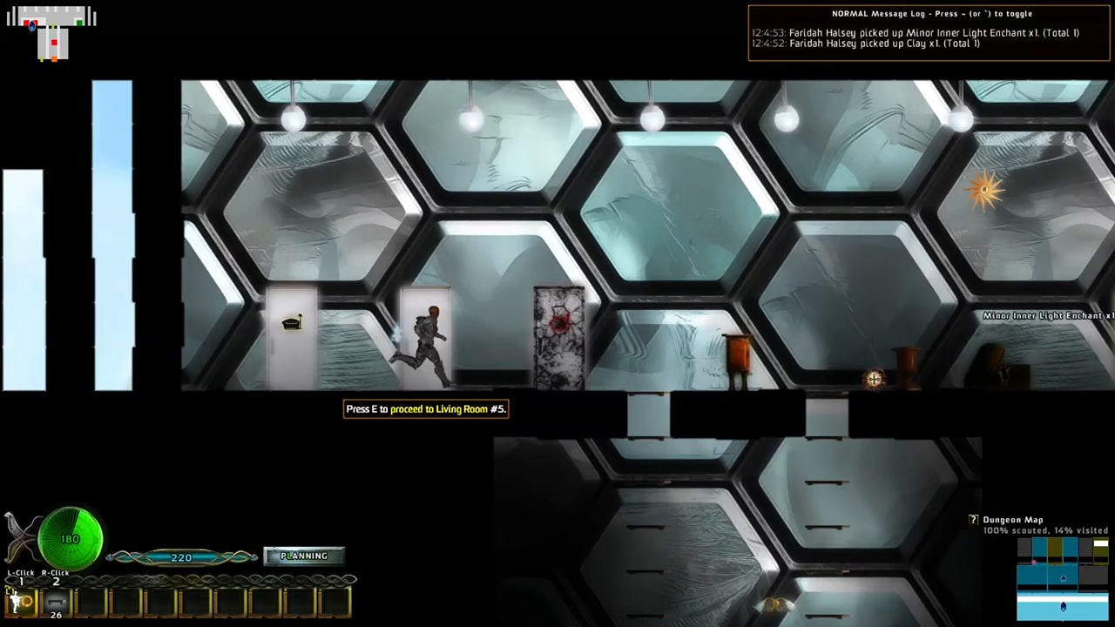
pyautogui.press('e')
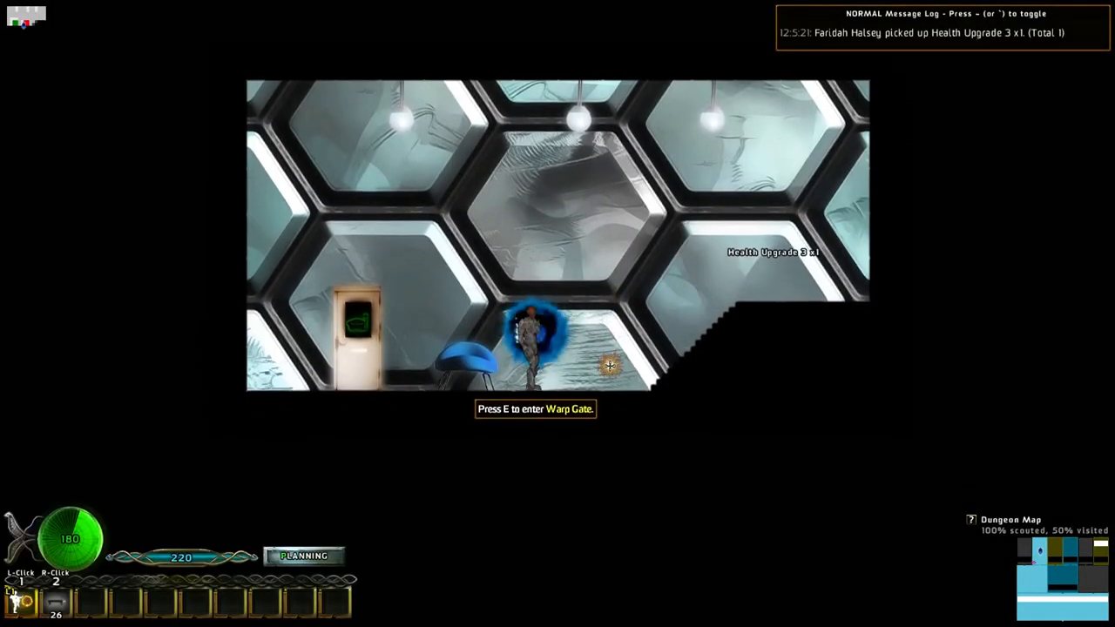
pyautogui.press('e')
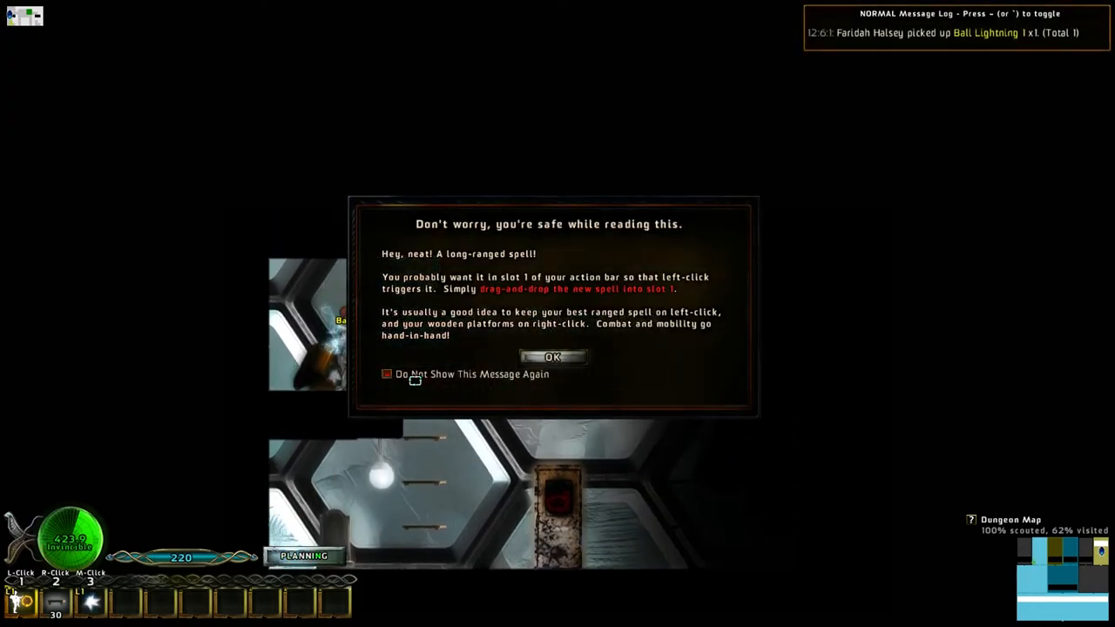
# Step: Disable and close the long-ranged spell tip, then go through to Bedroom #7
pyautogui.click(387, 373)
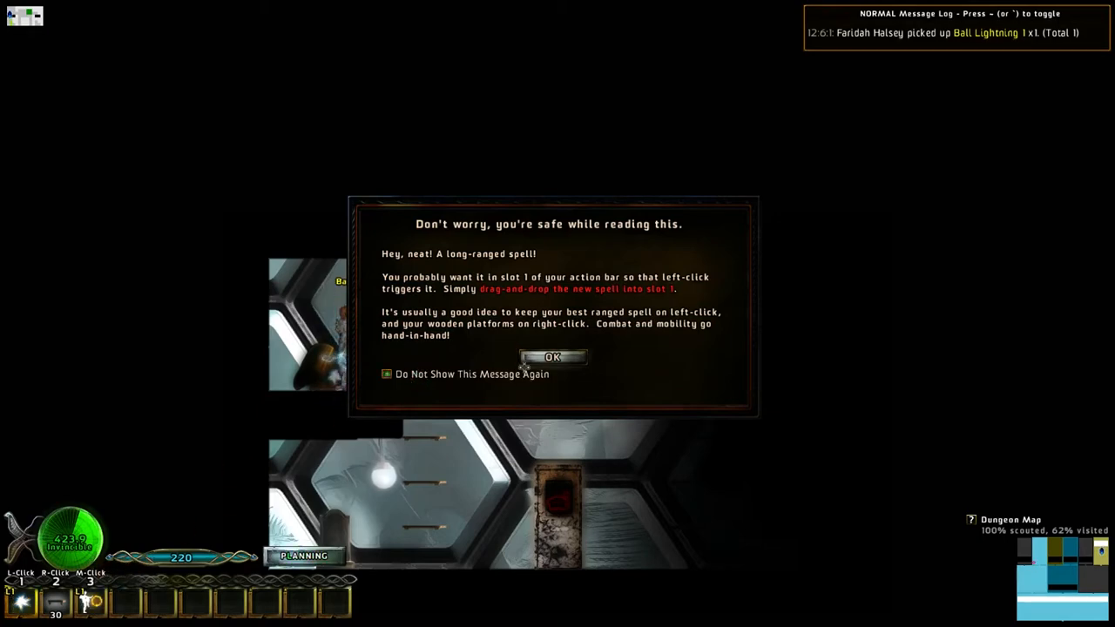
pyautogui.click(553, 357)
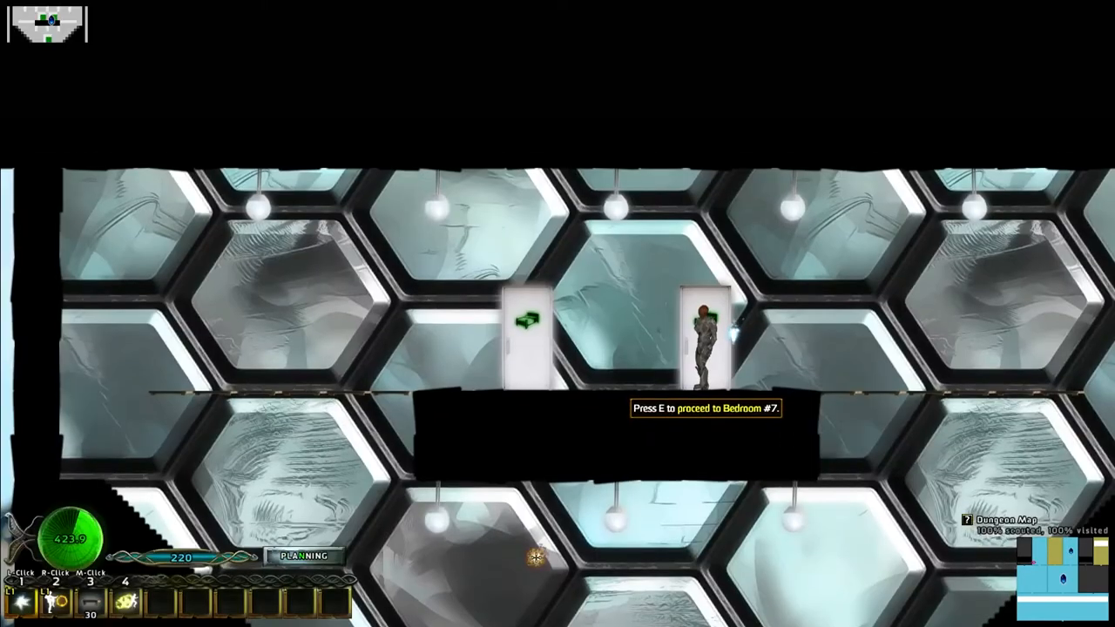
pyautogui.press('a')
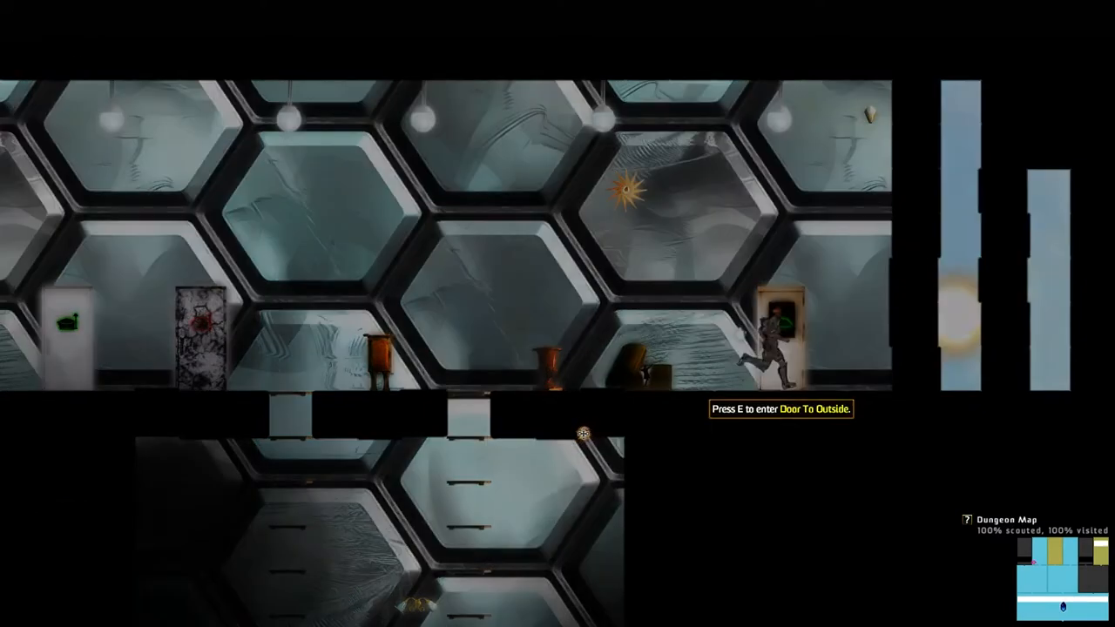
pyautogui.press('e')
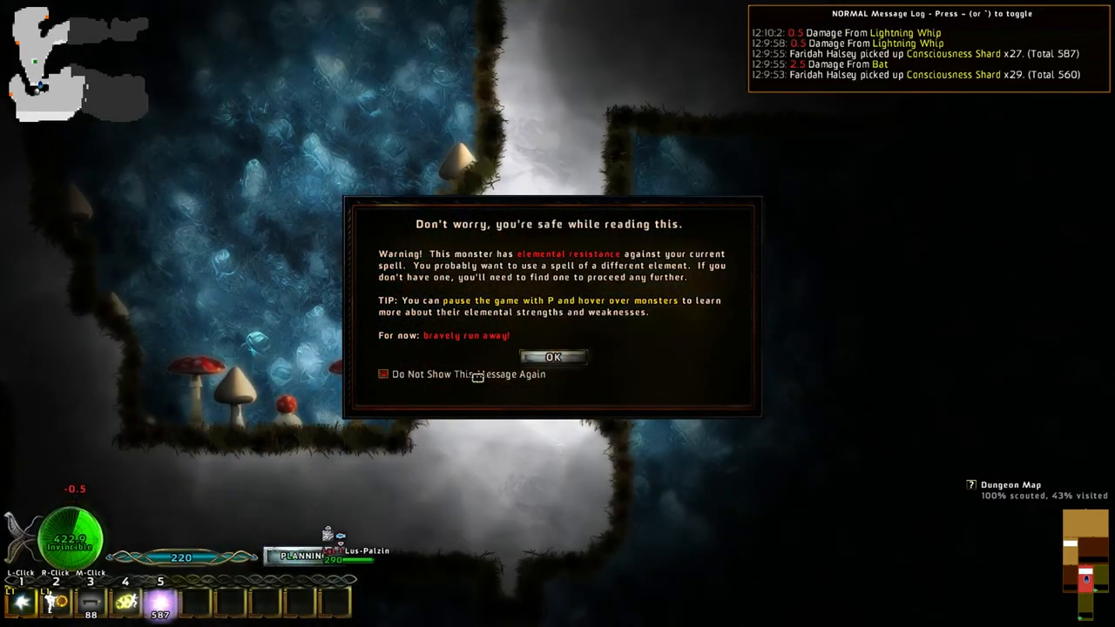
# Step: Close the warning about the Red/Yellow Slime's elemental resistances
pyautogui.click(553, 357)
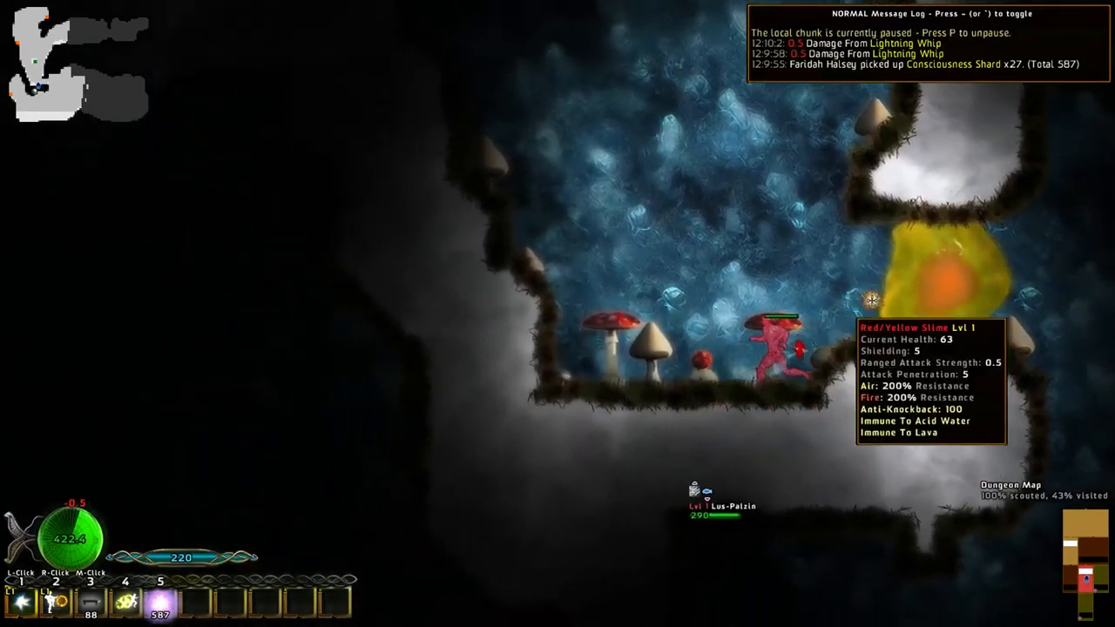
pyautogui.moveTo(806, 346)
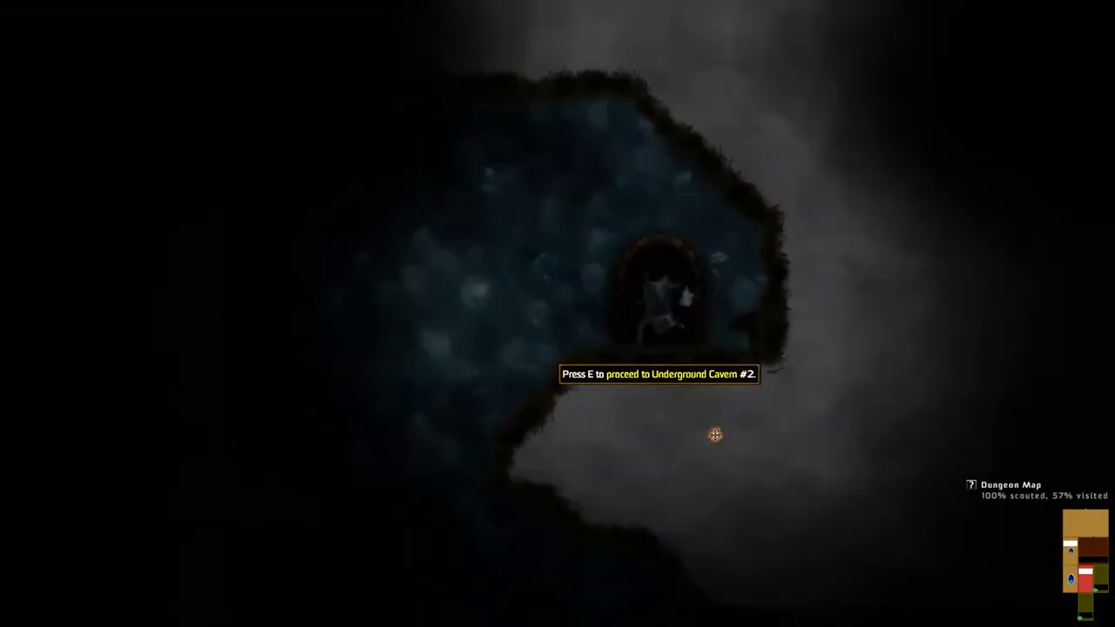
# Step: Go through the passage into Underground Cavern #2
pyautogui.press('e')
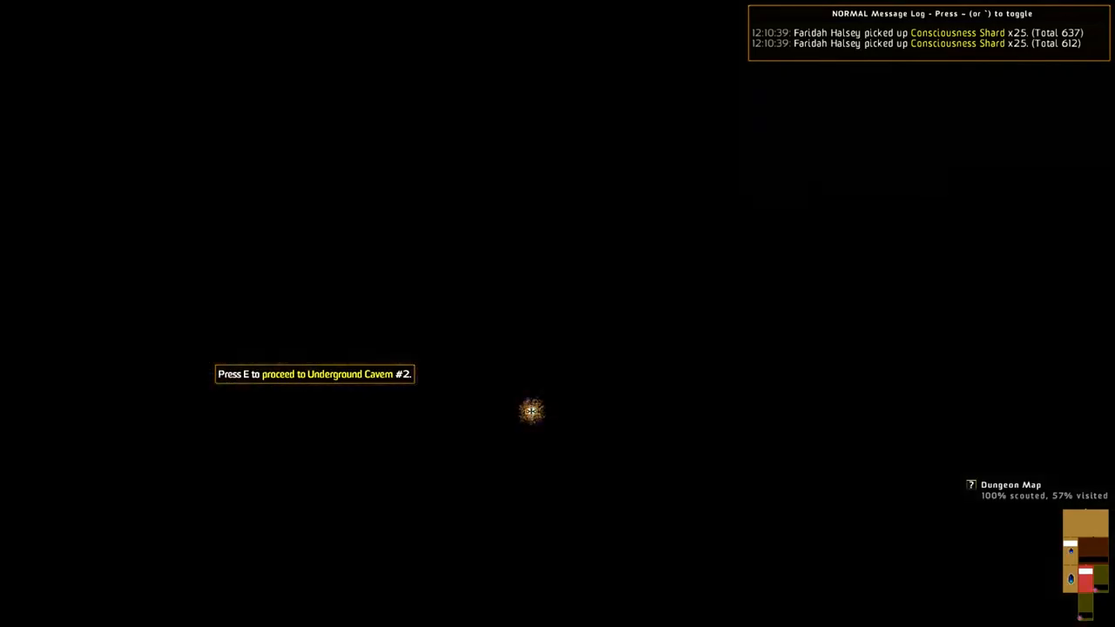
# Step: Continue past Underground Cavern #2 and enter Underground Cavern With Gem Veins #7
pyautogui.press('e')
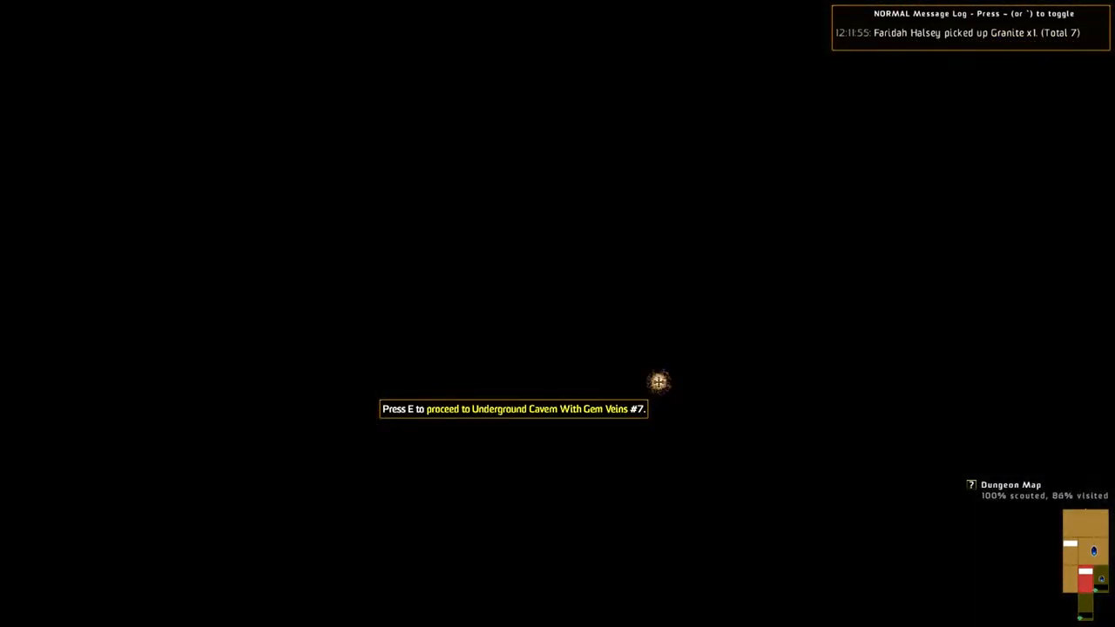
pyautogui.press('e')
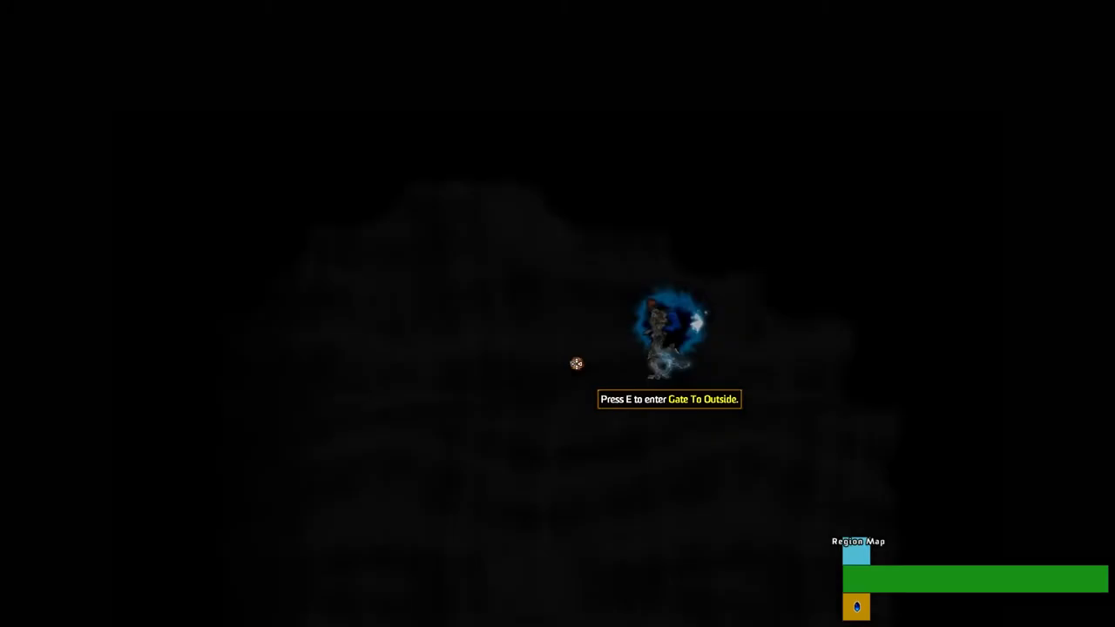
# Step: Enter the Gate To Outside to leave the dark chamber
pyautogui.press('e')
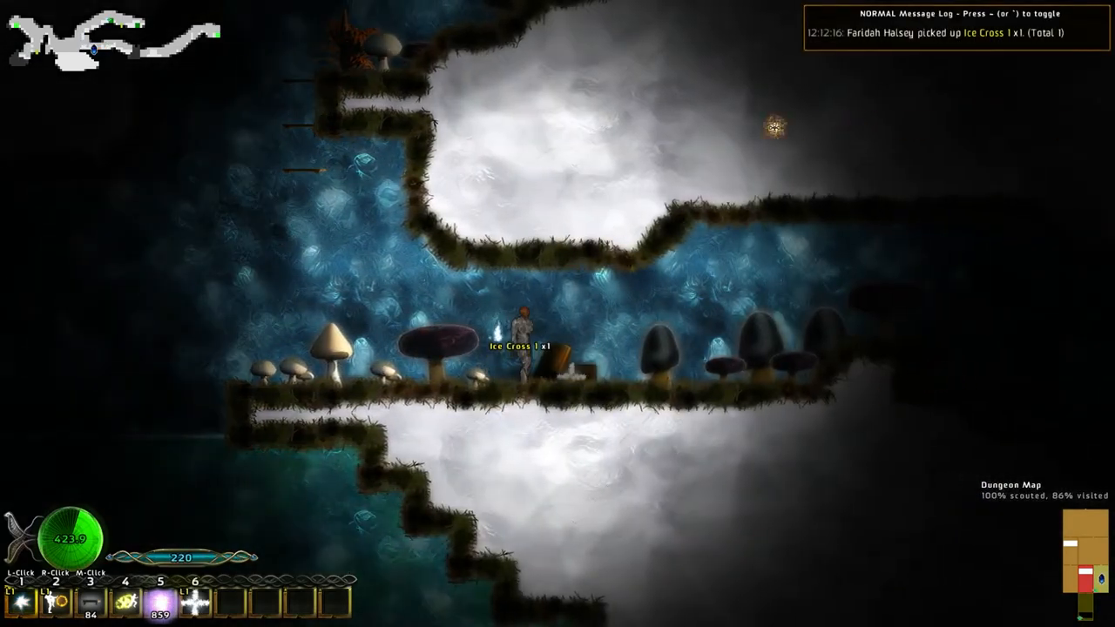
pyautogui.moveTo(58, 603)
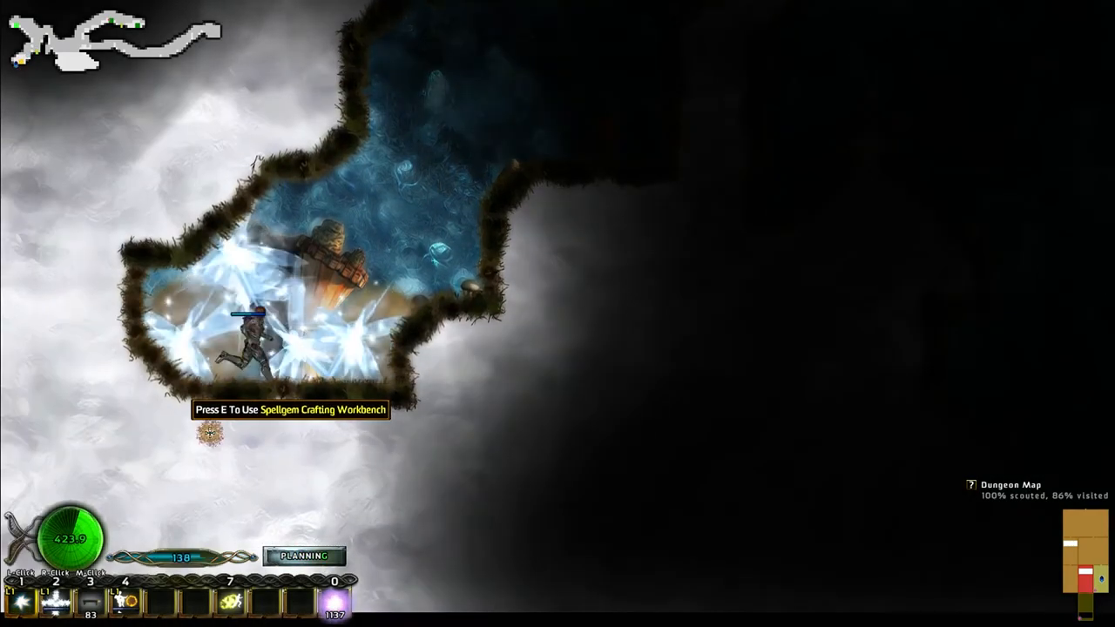
# Step: At the Spellgem Crafting Workbench, review the Launch Rock 2 offer, then close it
pyautogui.press('e')
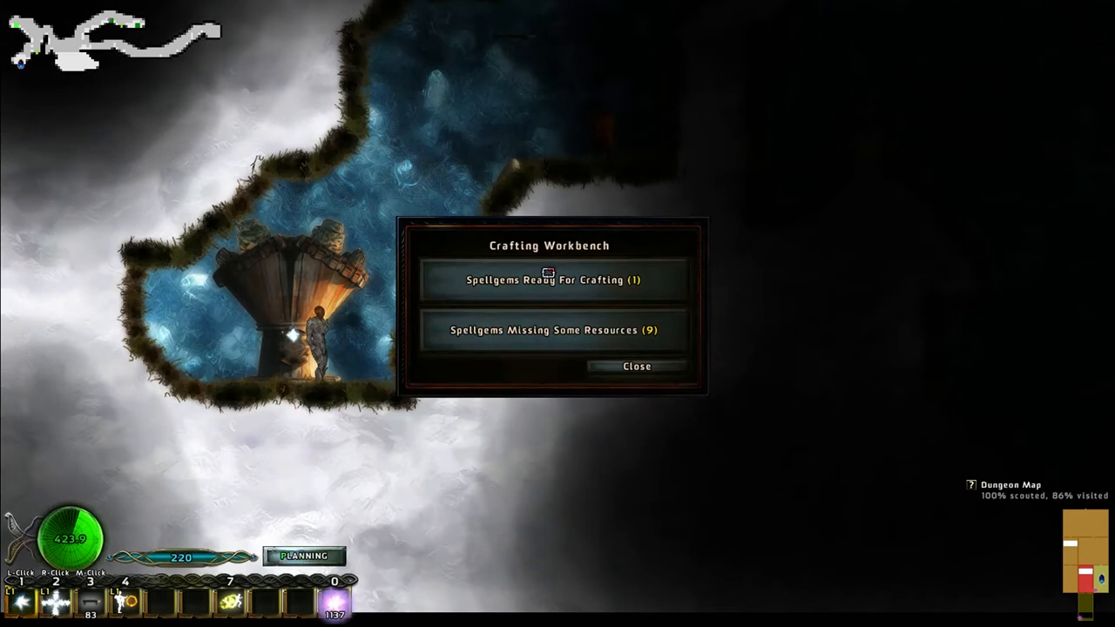
pyautogui.click(550, 279)
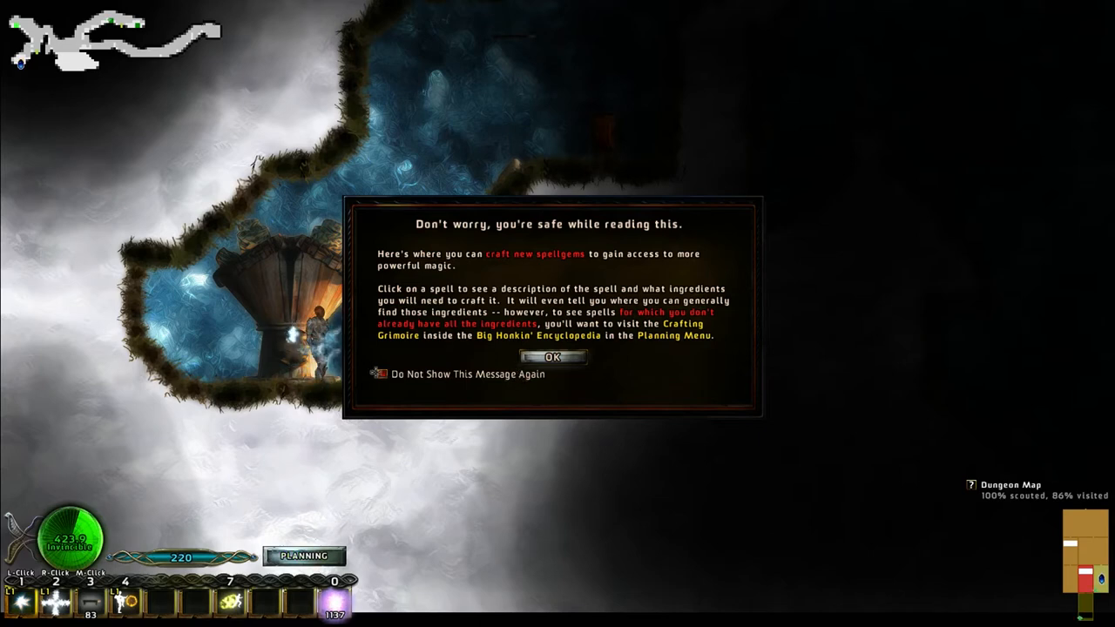
pyautogui.click(552, 358)
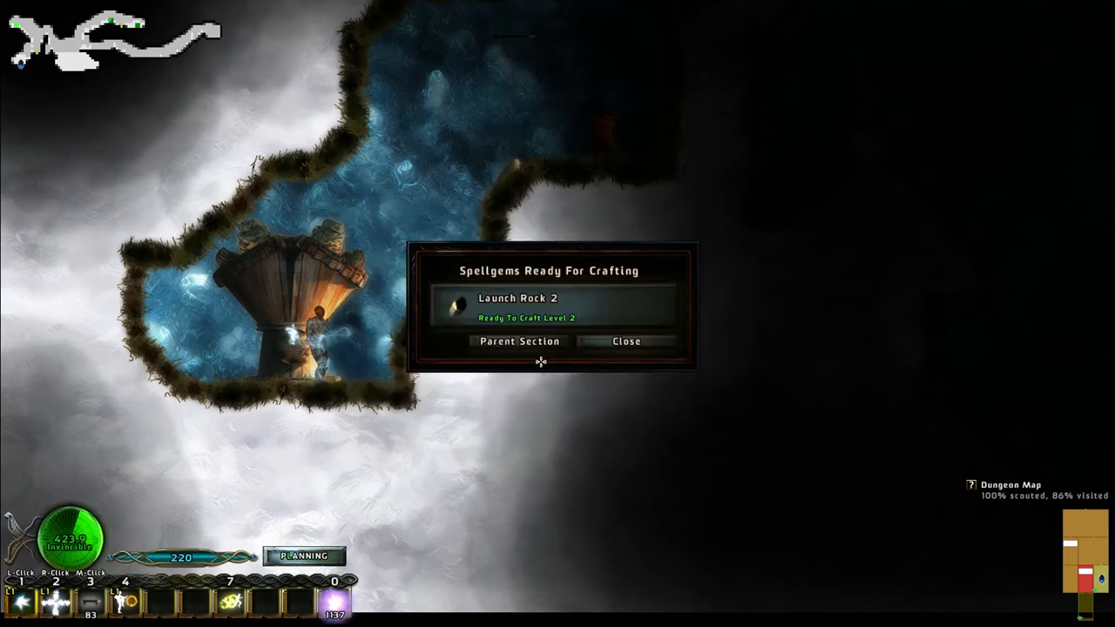
pyautogui.click(519, 297)
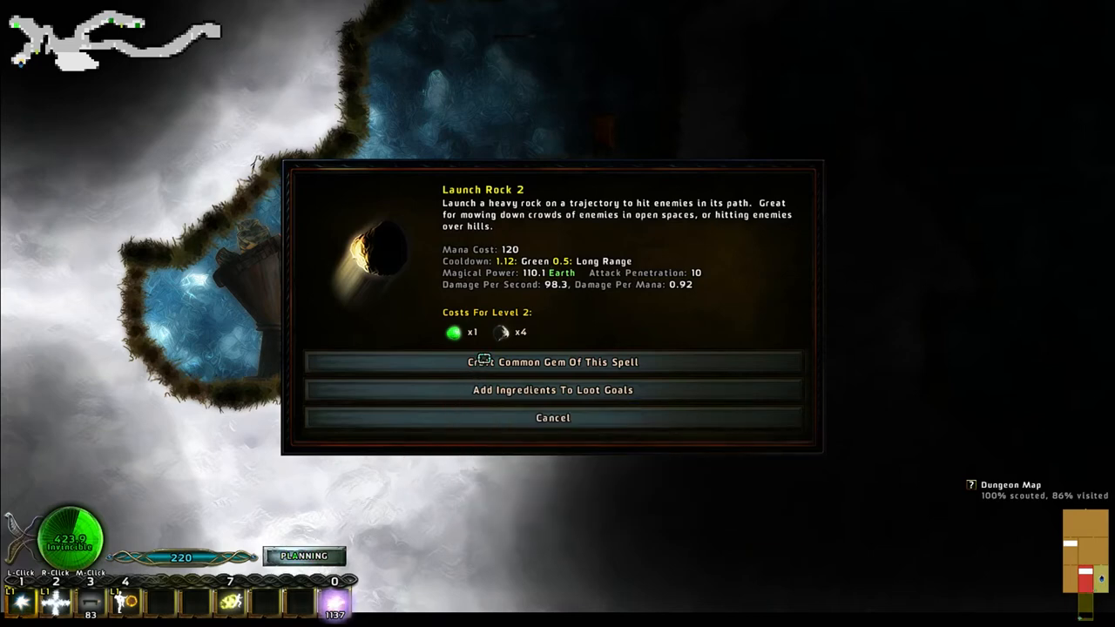
pyautogui.moveTo(505, 419)
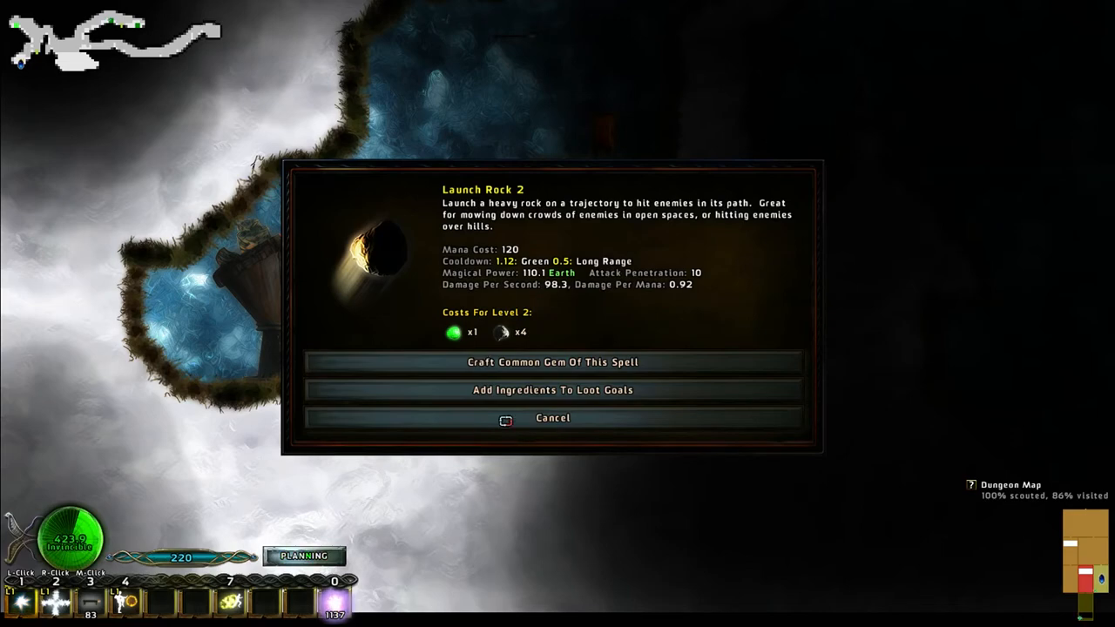
pyautogui.click(551, 418)
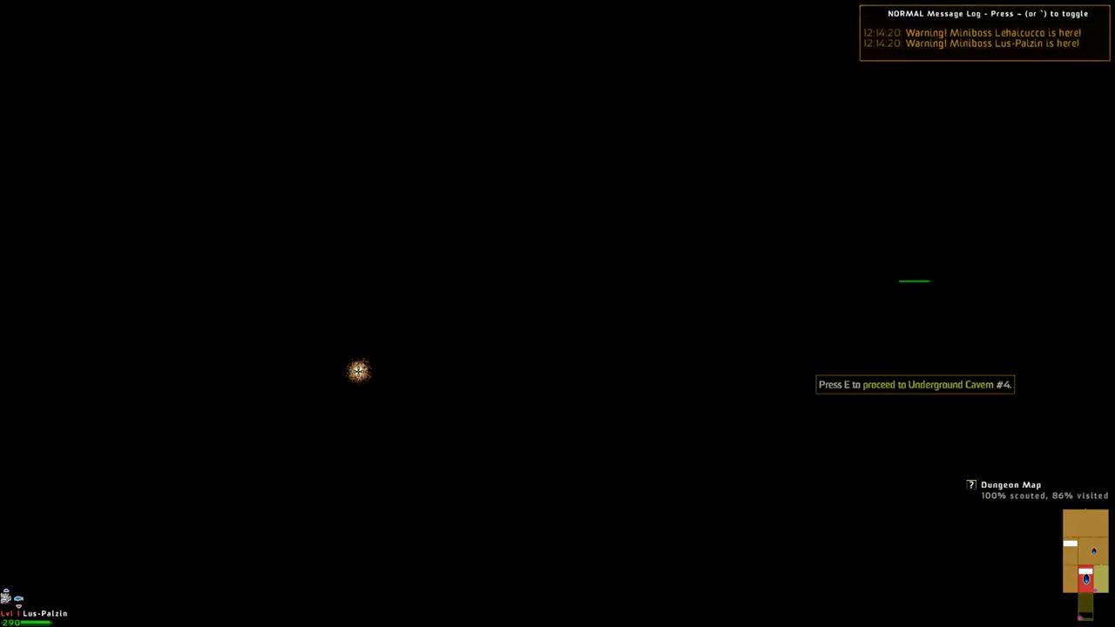
# Step: Step through the passage into Underground Cavern #4 to fight Lehaicucco
pyautogui.press('e')
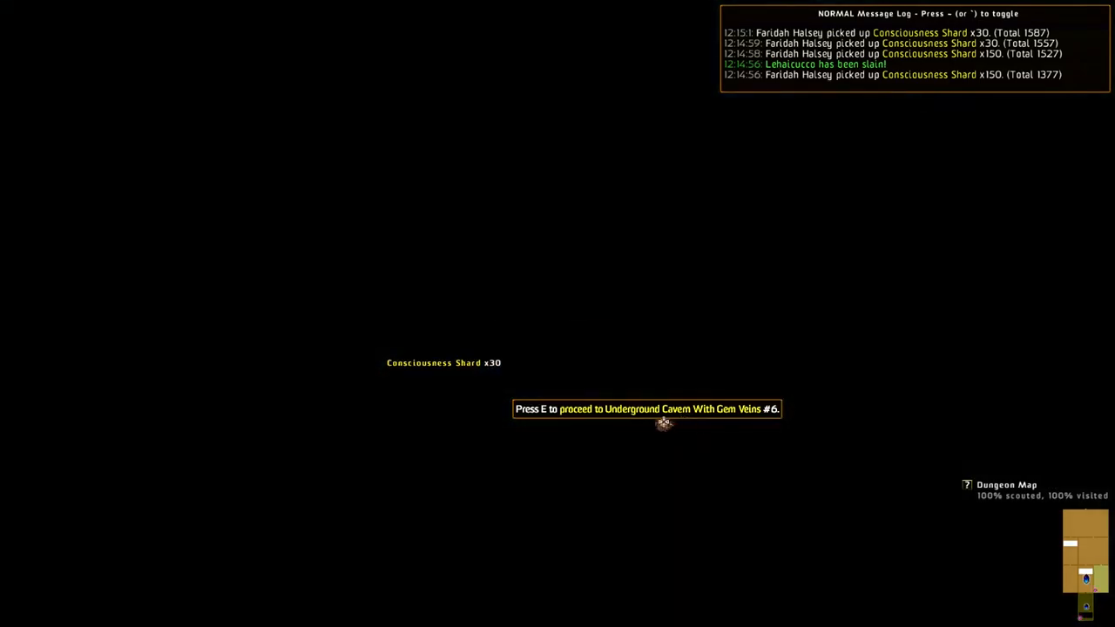
# Step: Move into the next cavern and use the gate to request Surface With Caves
pyautogui.press('e')
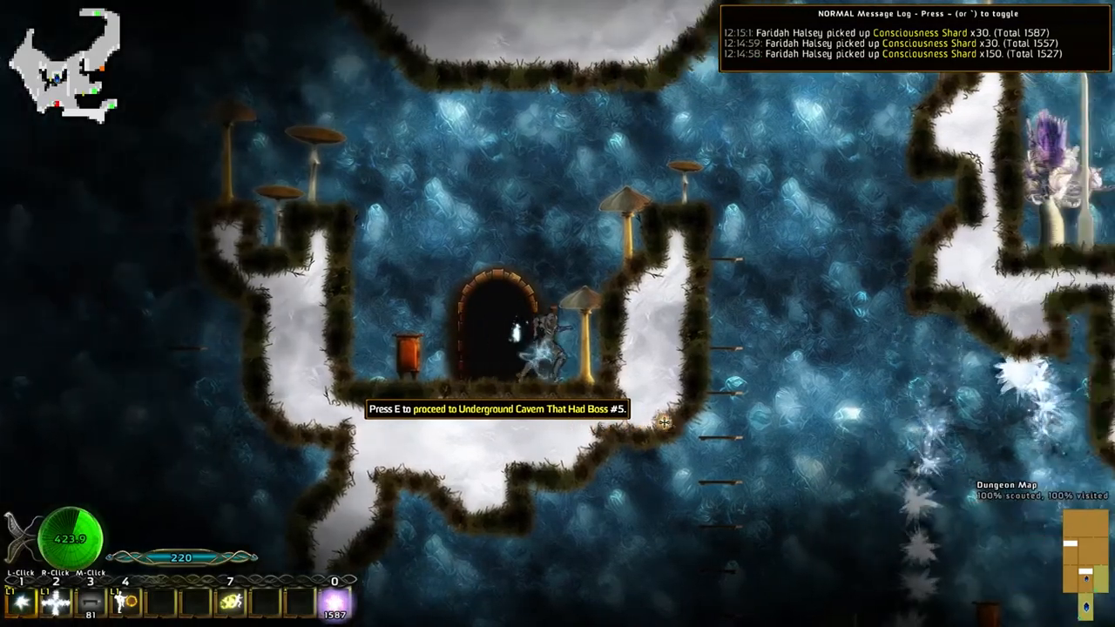
pyautogui.press('e')
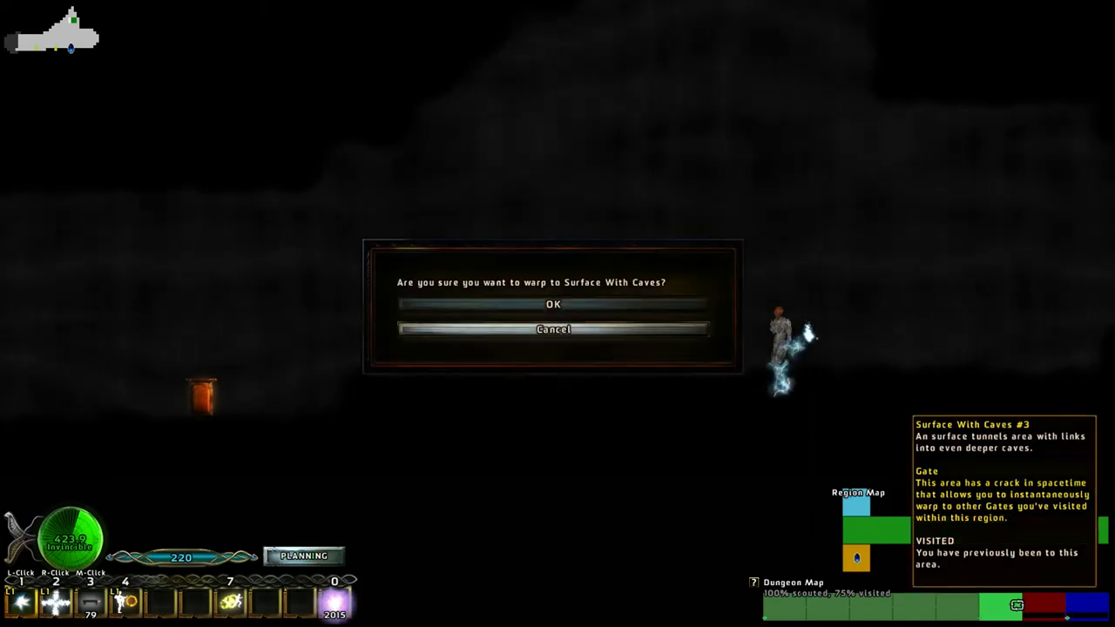
# Step: Confirm the warp to Surface With Caves
pyautogui.click(553, 304)
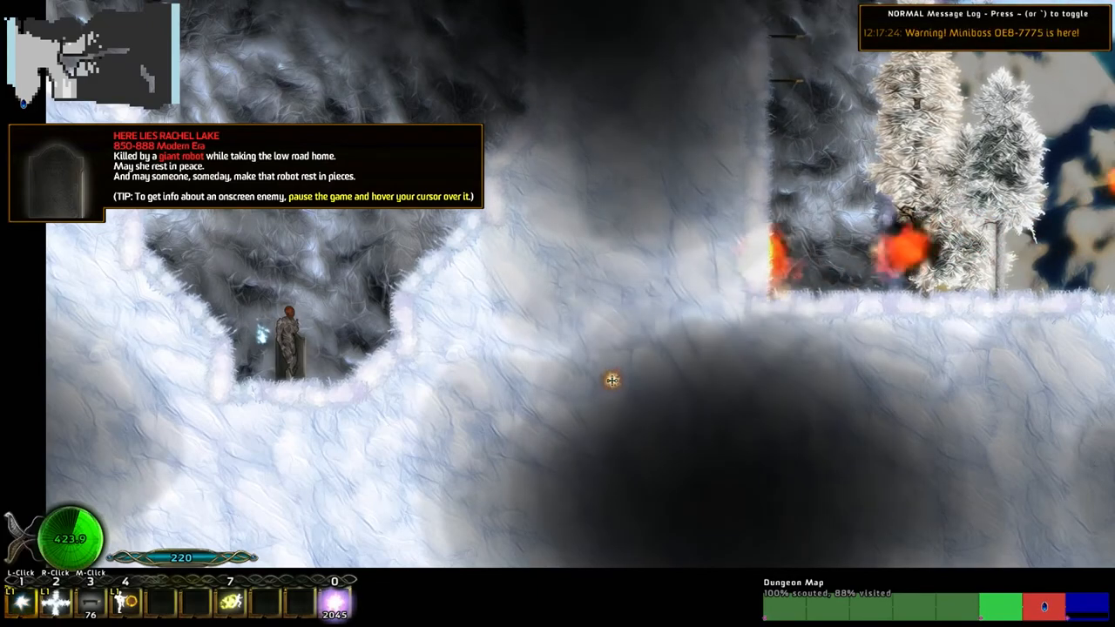
# Step: Use the P key while crossing the snowfield toward the settlement
pyautogui.press('p')
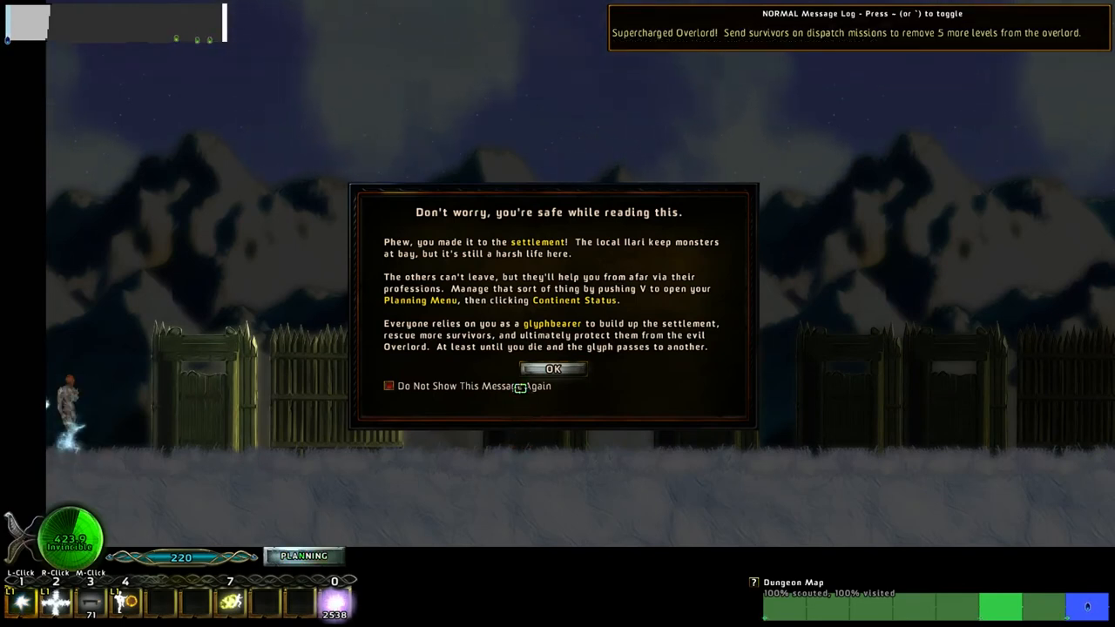
# Step: Dismiss the settlement welcome message with OK
pyautogui.click(551, 369)
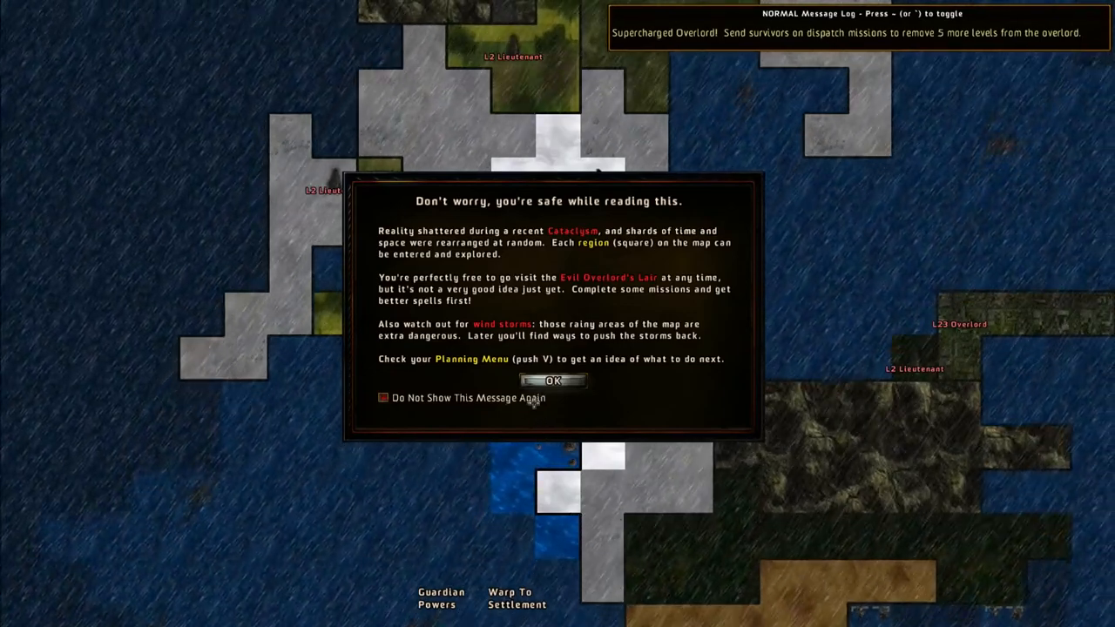
# Step: Close the world map introduction about regions and wind storms
pyautogui.click(552, 380)
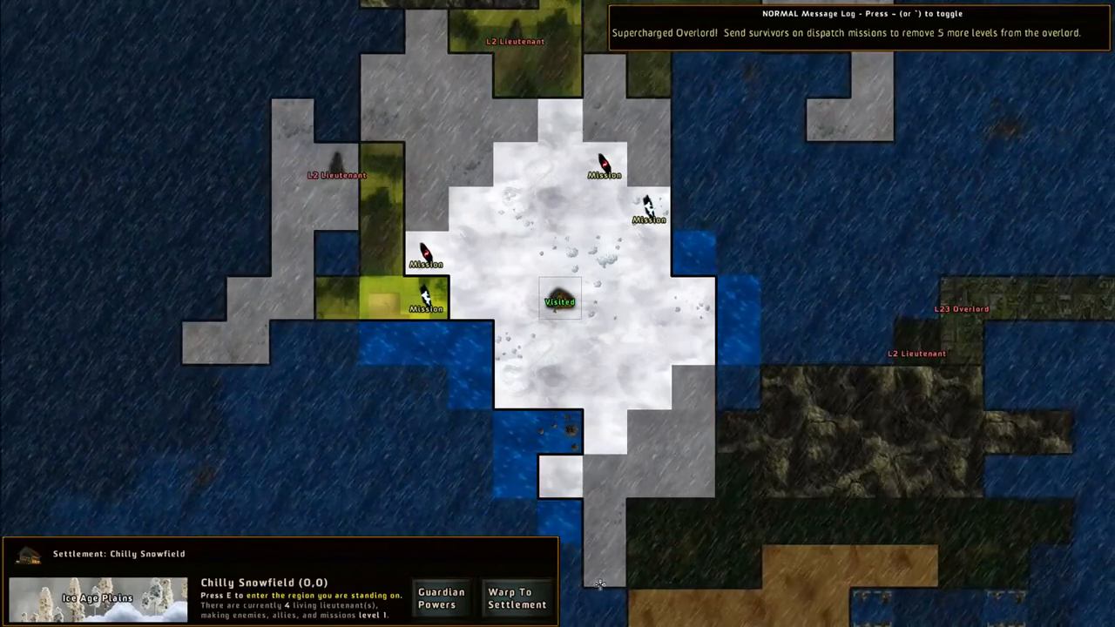
pyautogui.press('Escape')
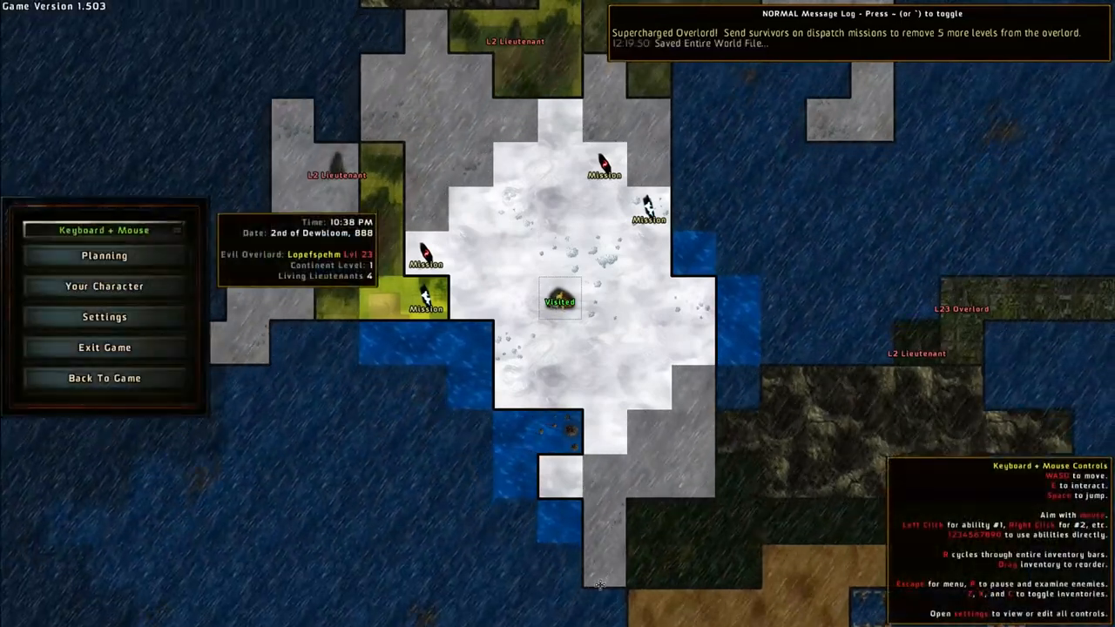
pyautogui.click(104, 286)
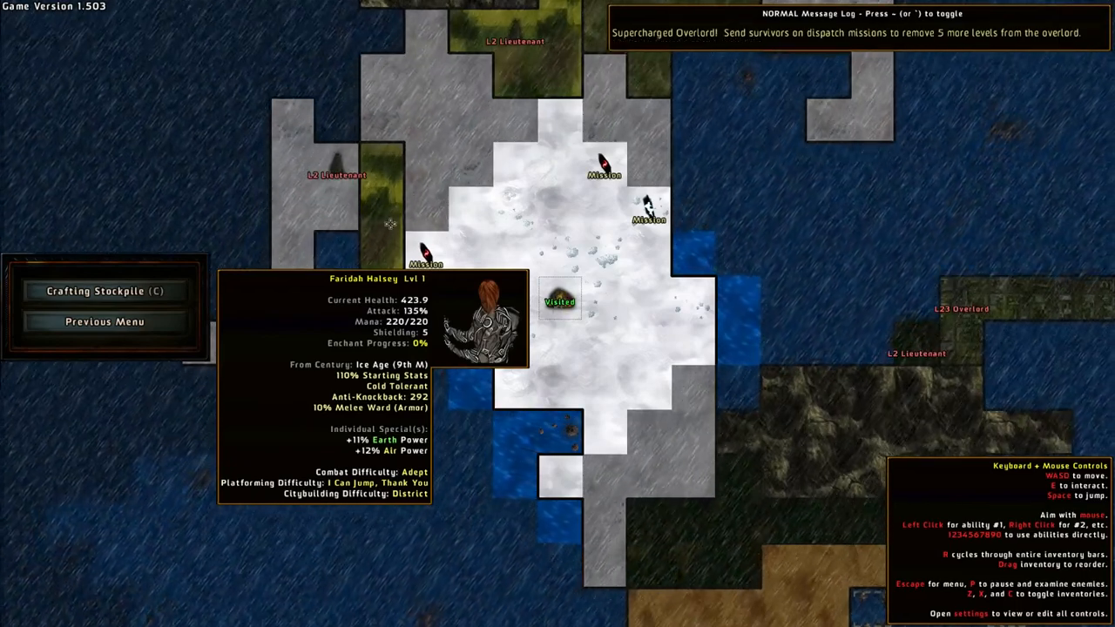
pyautogui.click(105, 291)
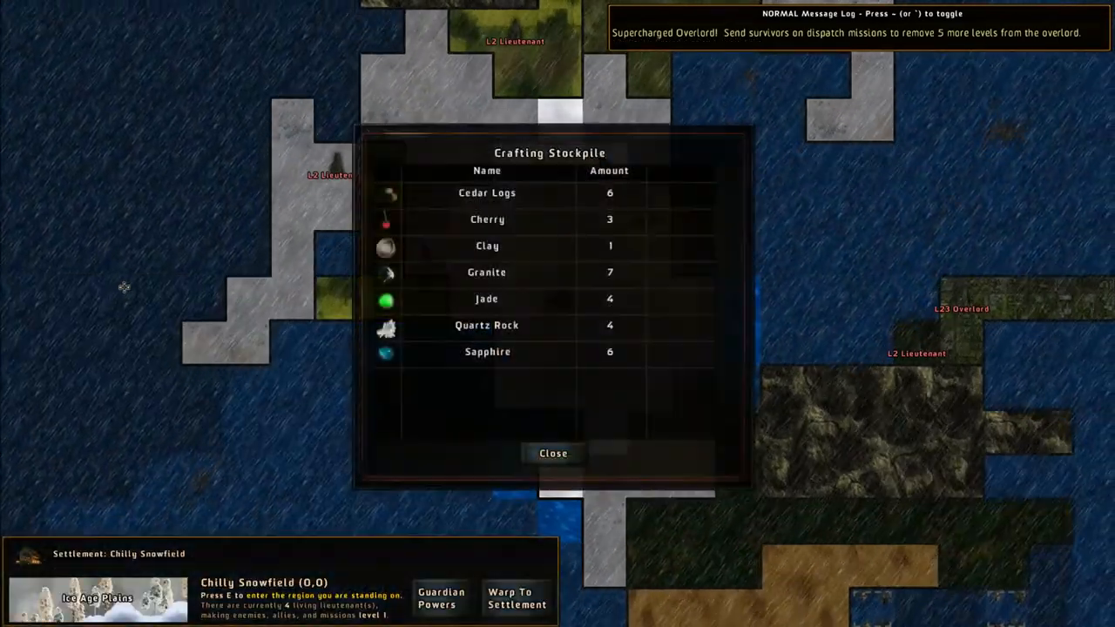
pyautogui.click(553, 453)
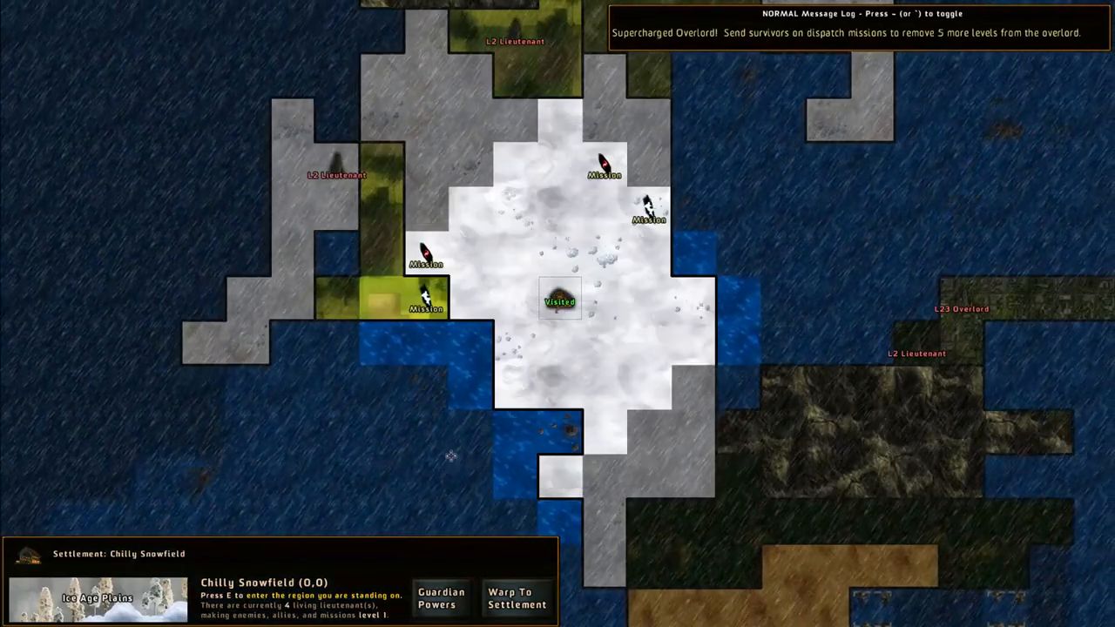